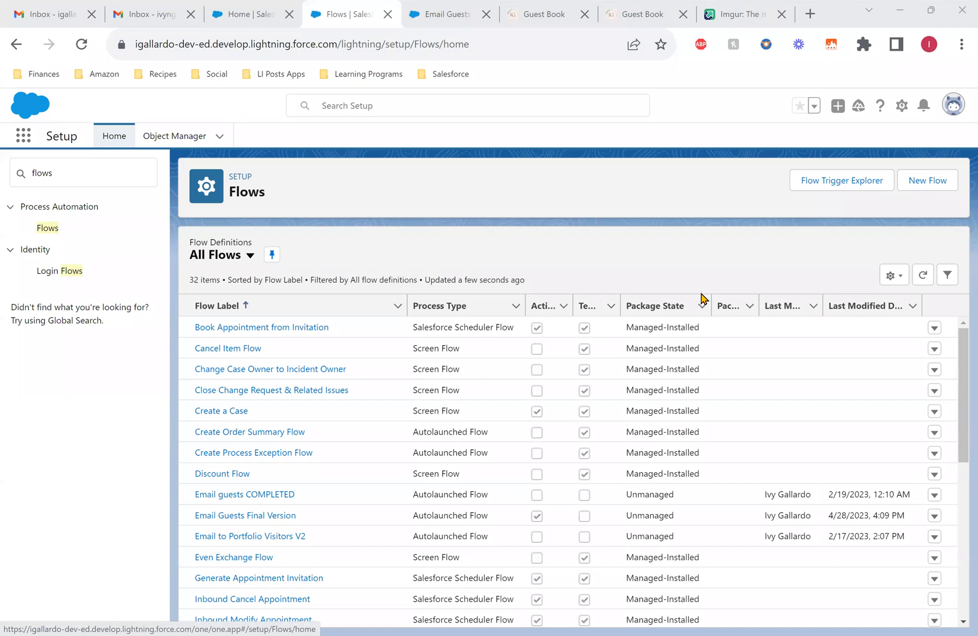
mouse_move(703, 292)
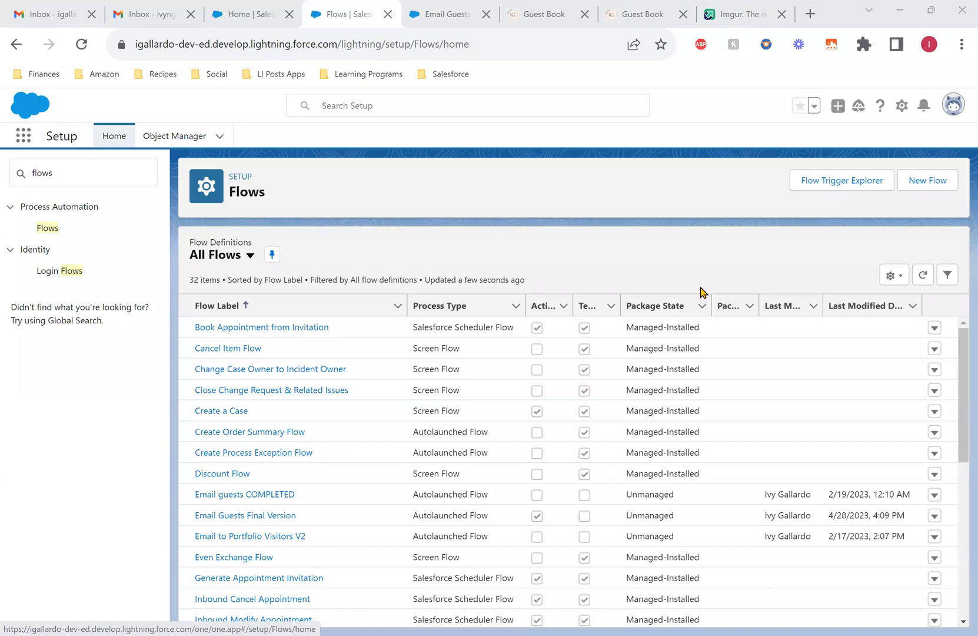
mouse_move(660, 225)
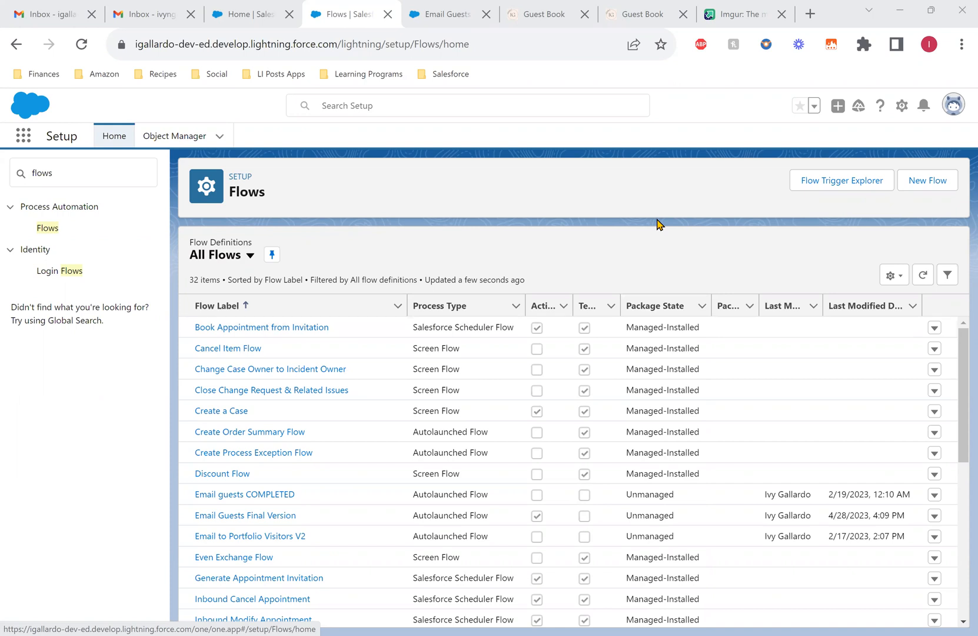
mouse_move(664, 227)
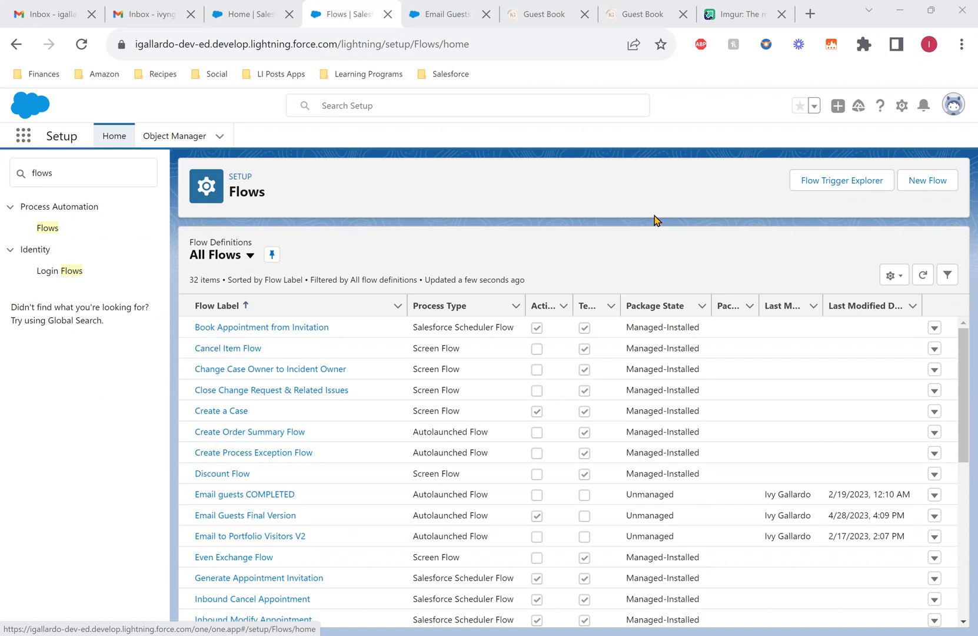
mouse_move(638, 205)
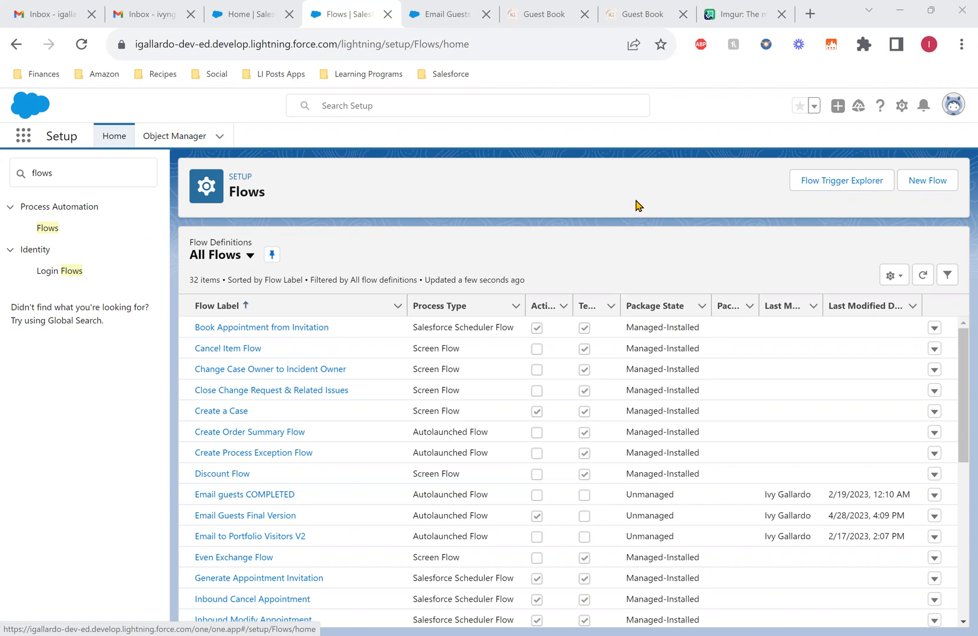
mouse_move(427, 311)
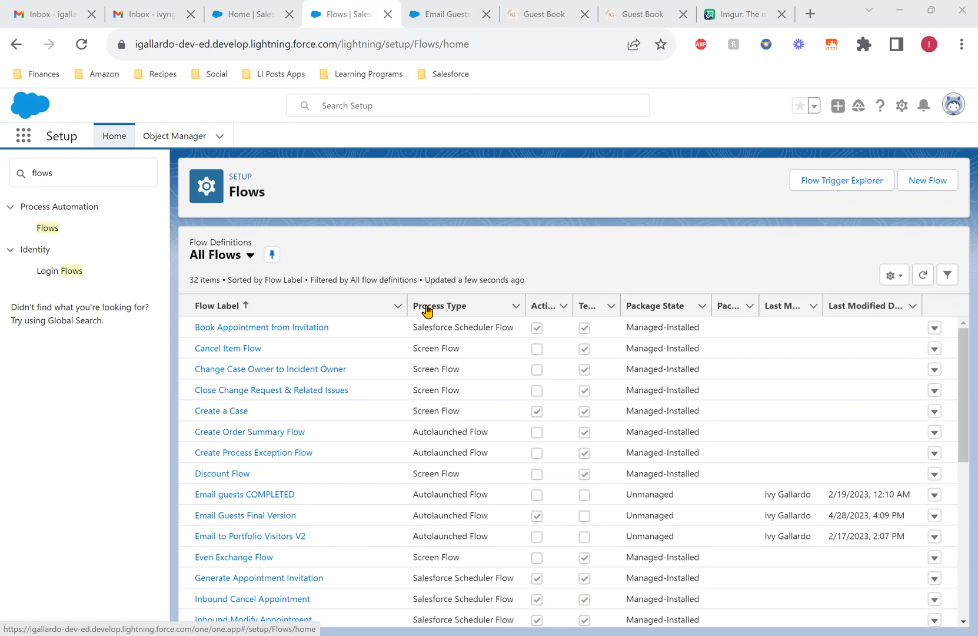
mouse_move(308, 454)
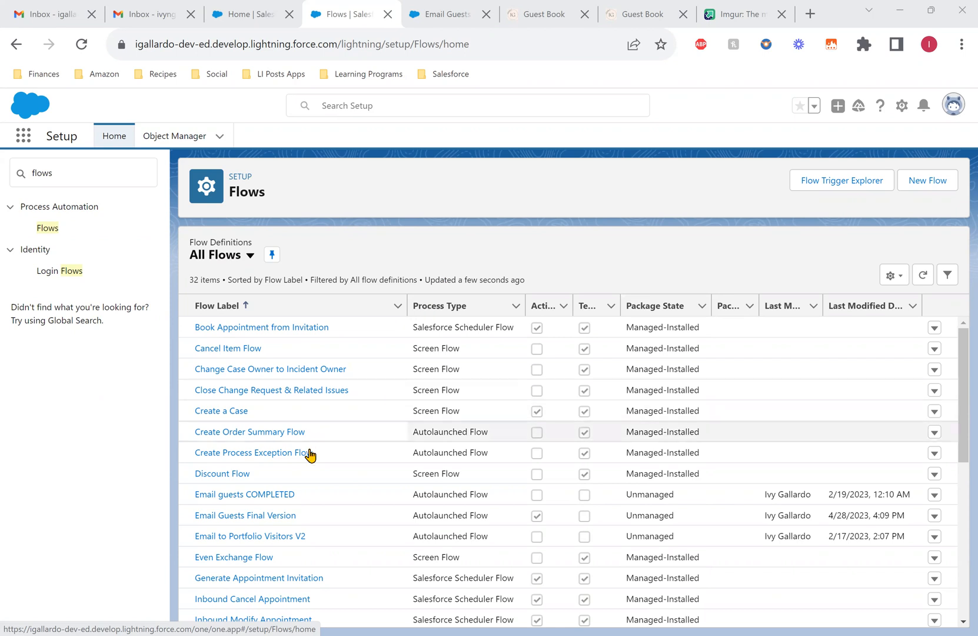
- Open the Toolbox manager listing the three text templates and two email actions
scroll("down", 3)
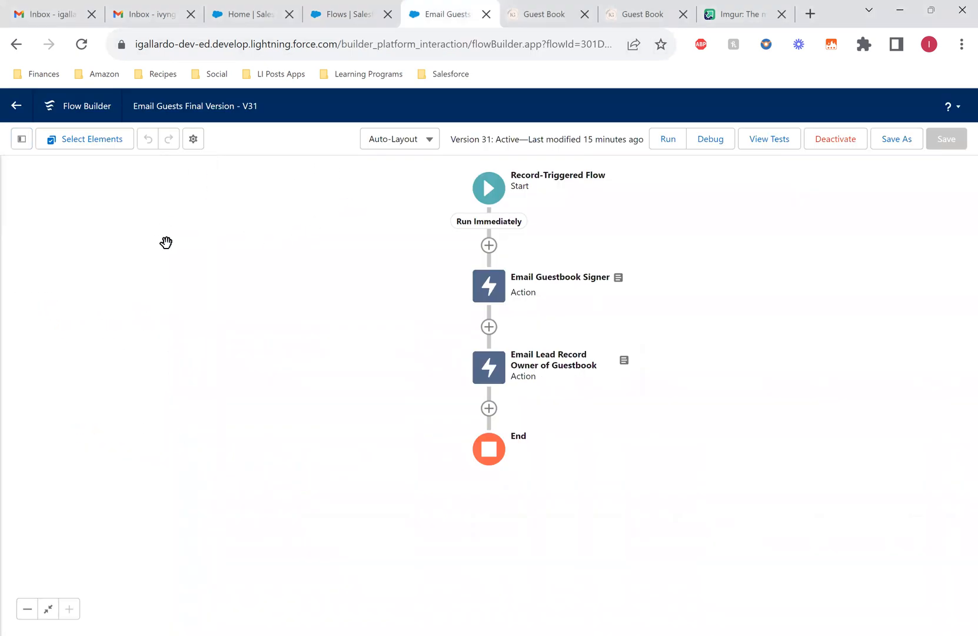
mouse_move(19, 158)
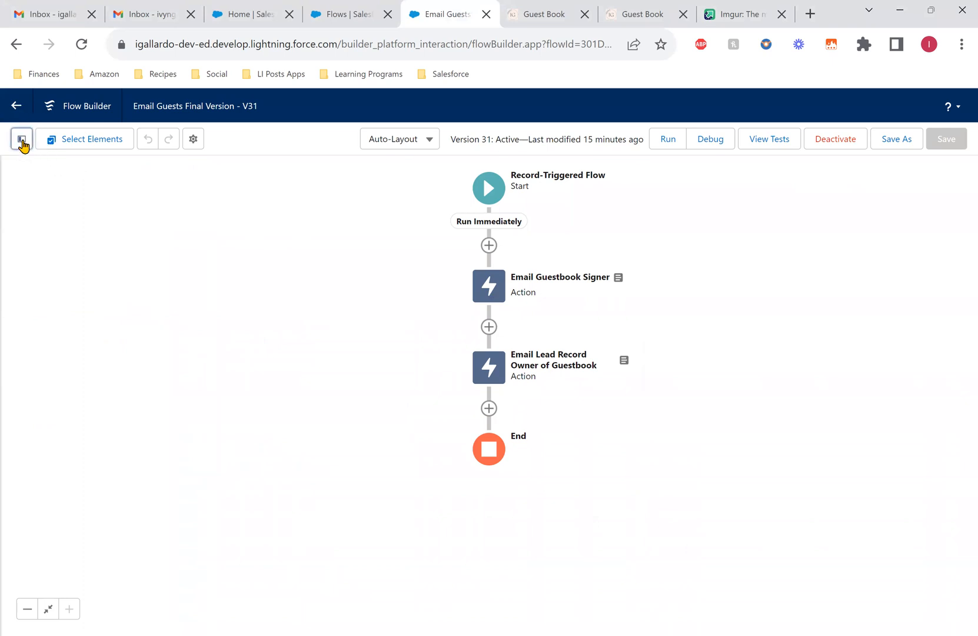
left_click(21, 139)
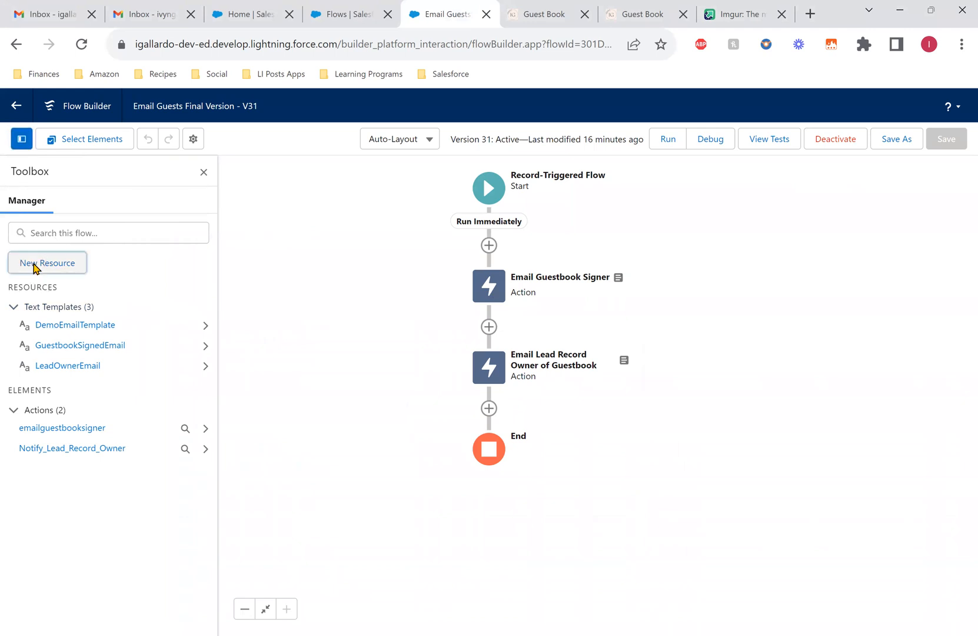
left_click(48, 263)
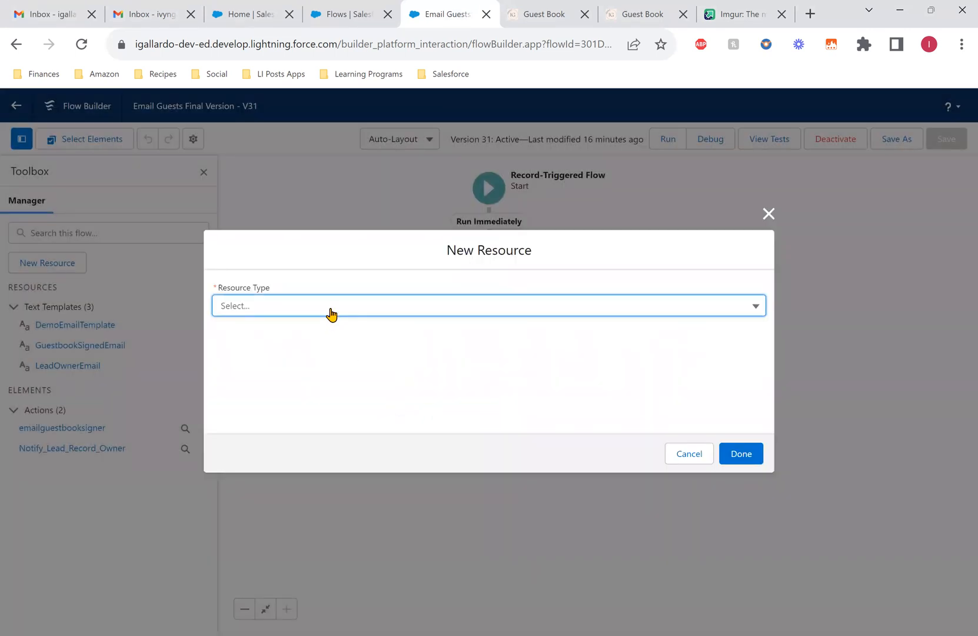
left_click(488, 312)
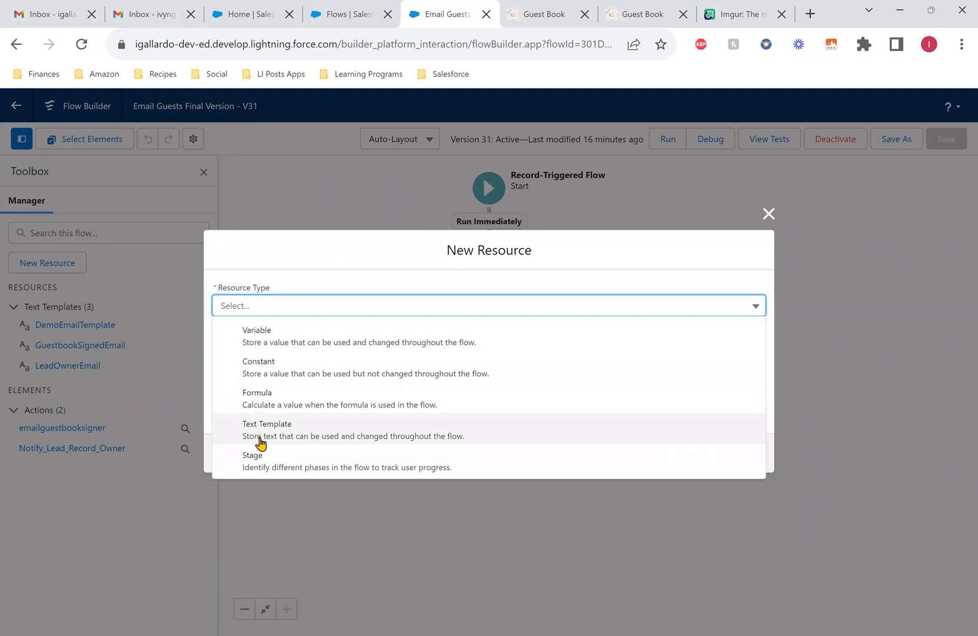
left_click(267, 429)
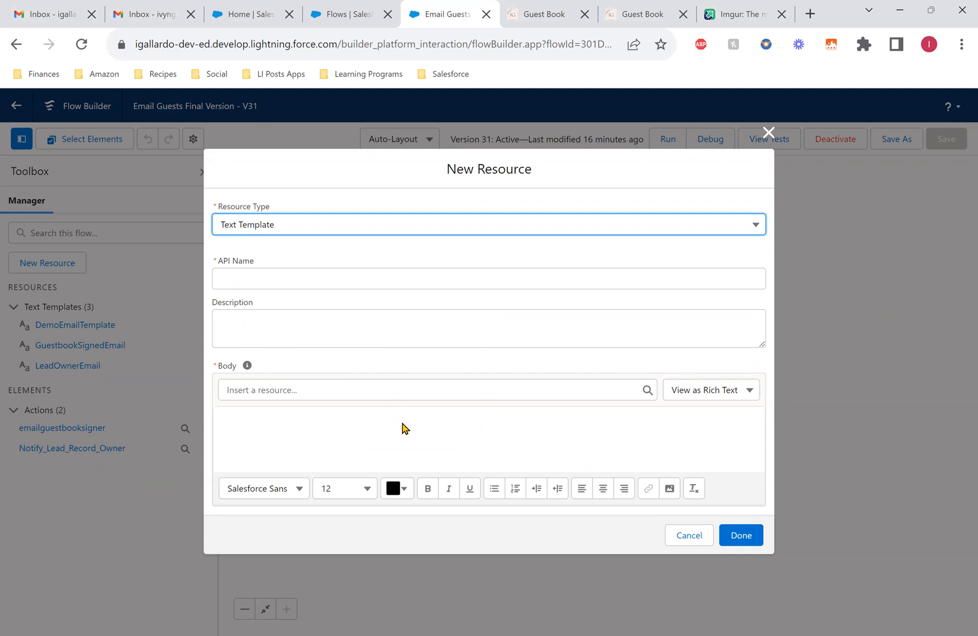
mouse_move(457, 451)
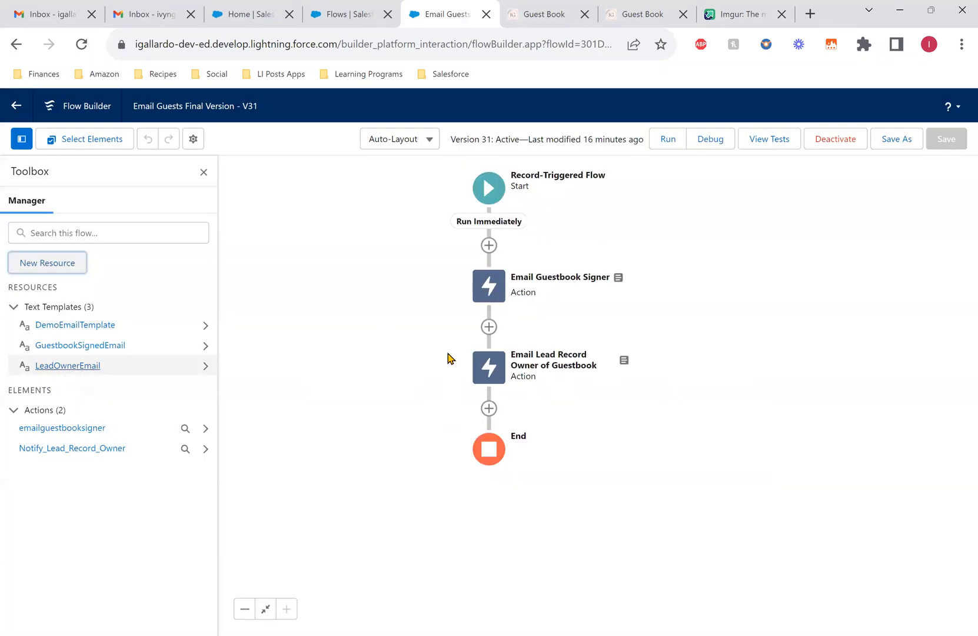
- Open the LeadOwnerEmail template and add a blank line below the Email merge field
left_click(67, 366)
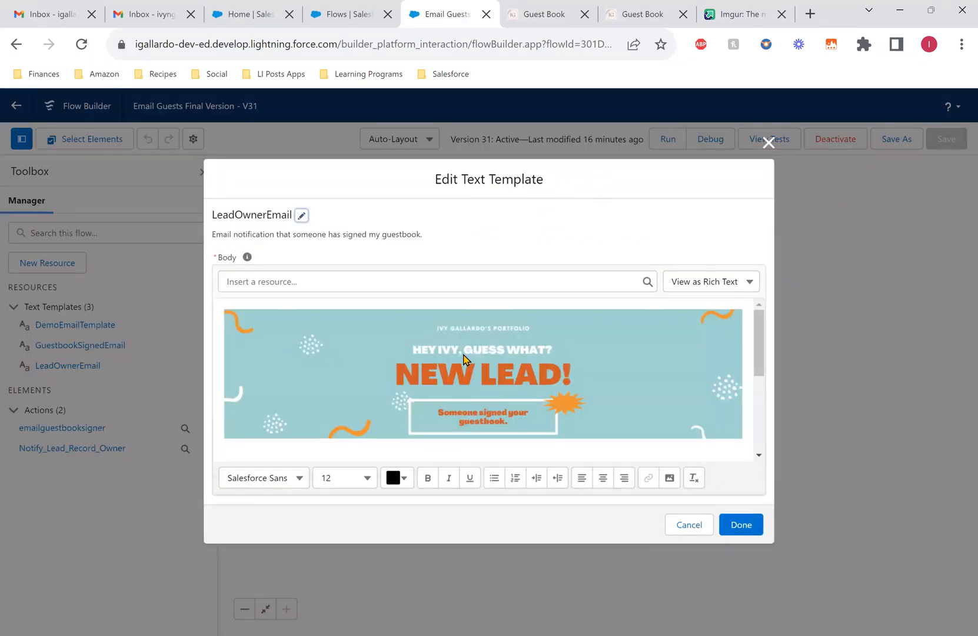
mouse_move(548, 365)
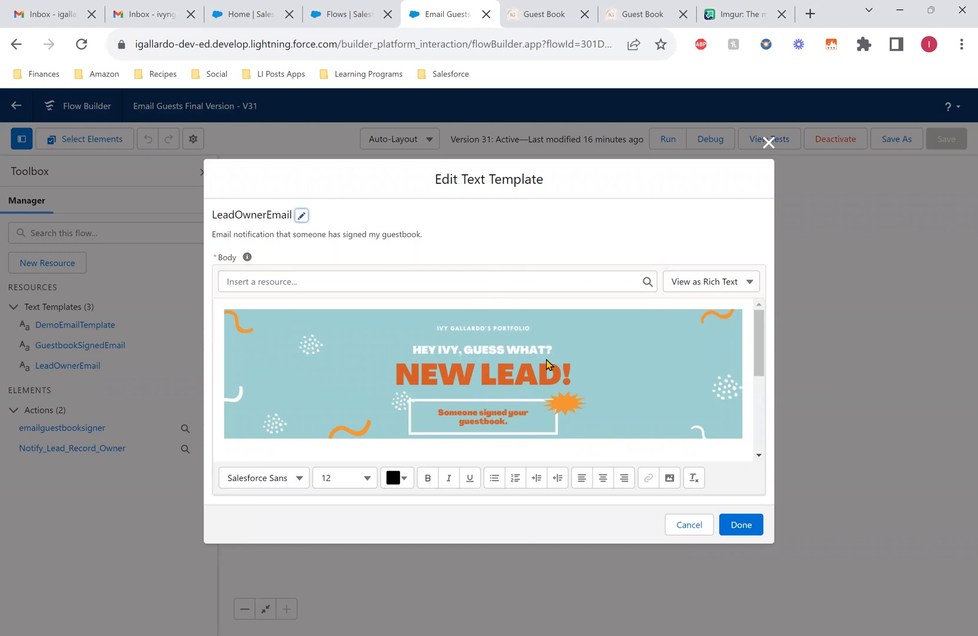
mouse_move(543, 344)
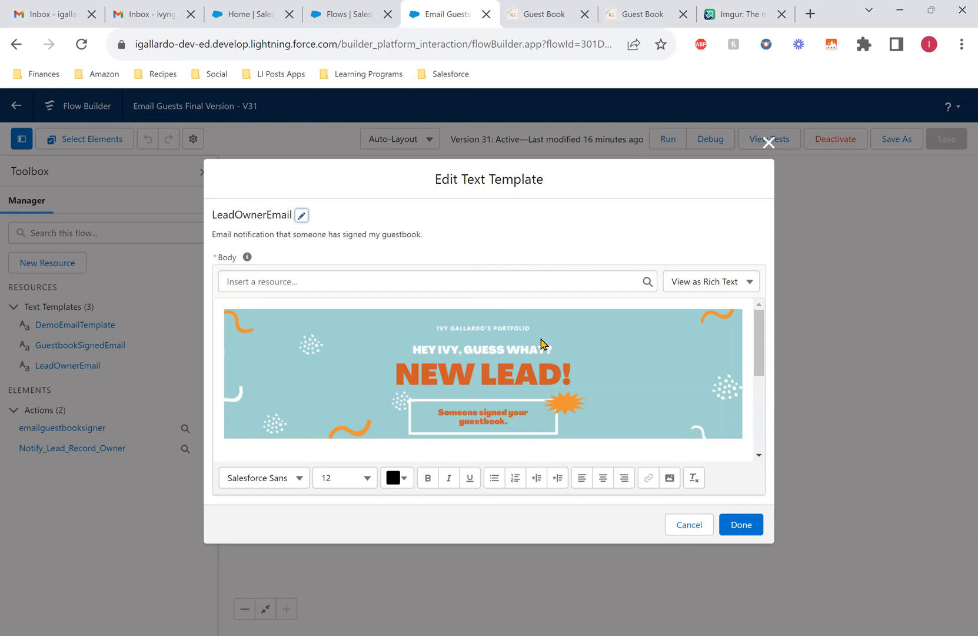
mouse_move(531, 367)
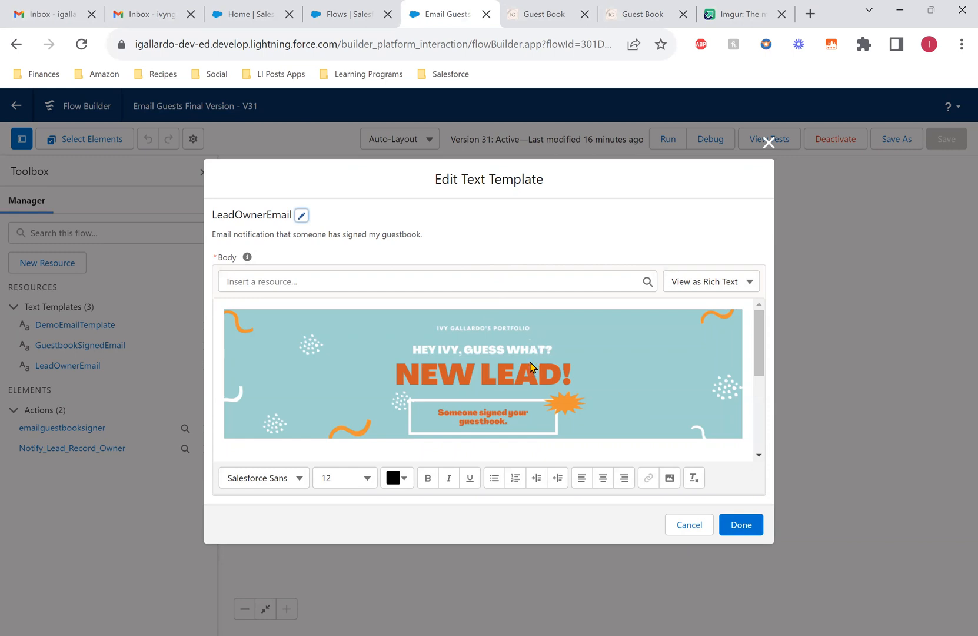
mouse_move(599, 380)
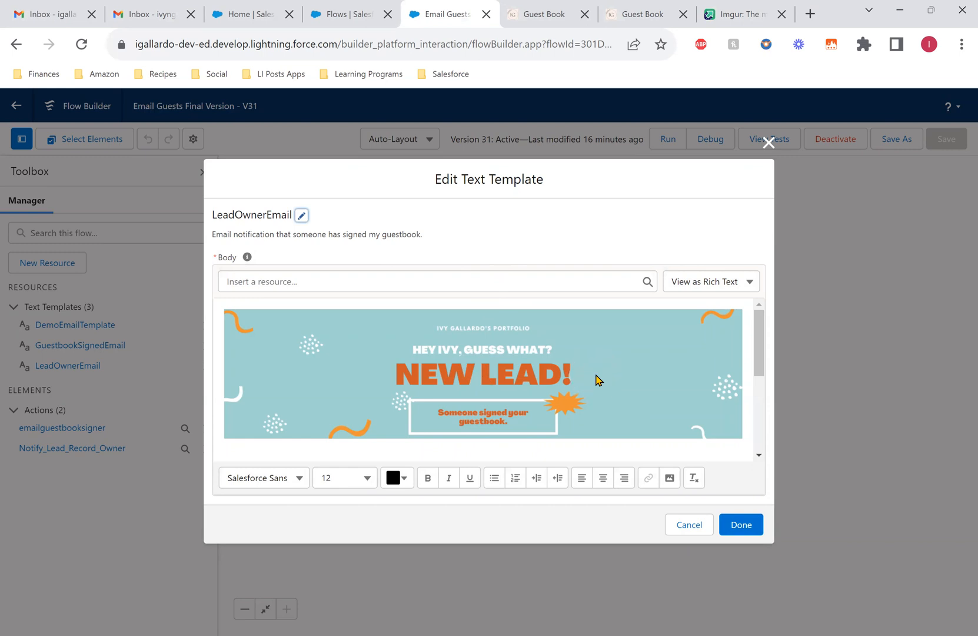
mouse_move(670, 478)
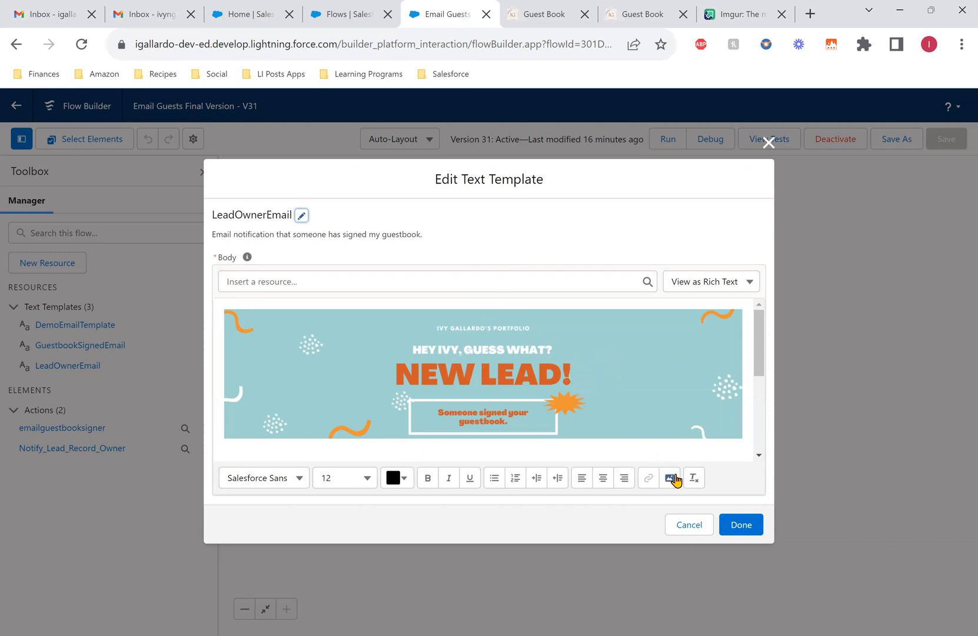
scroll("down", 3)
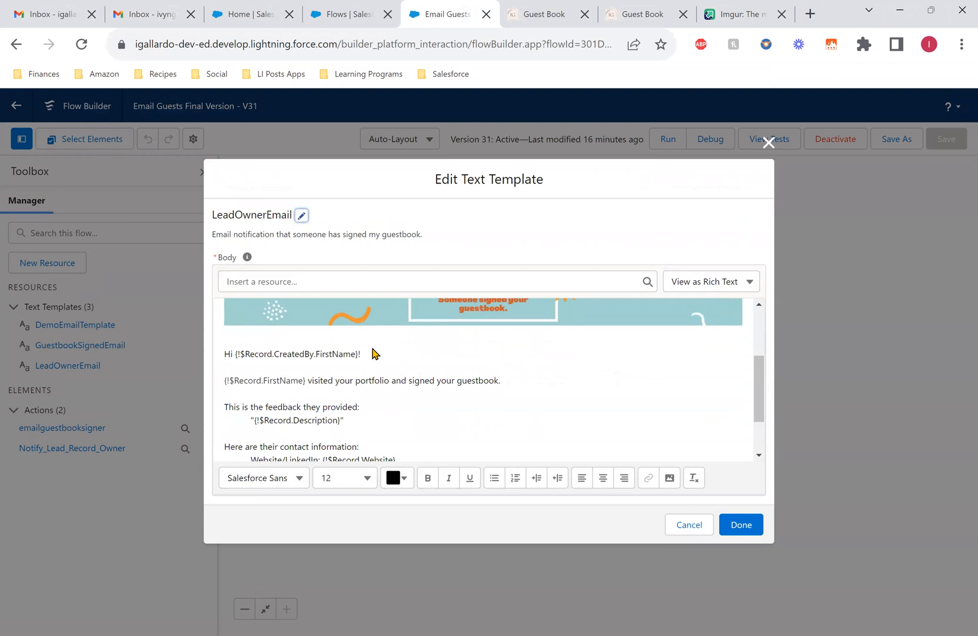
left_click(275, 354)
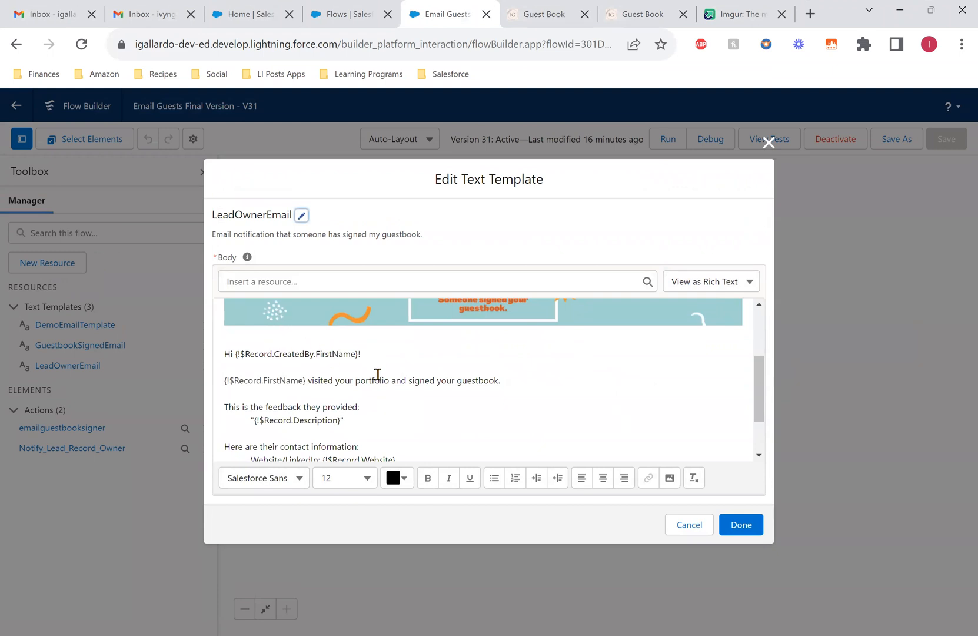
mouse_move(384, 359)
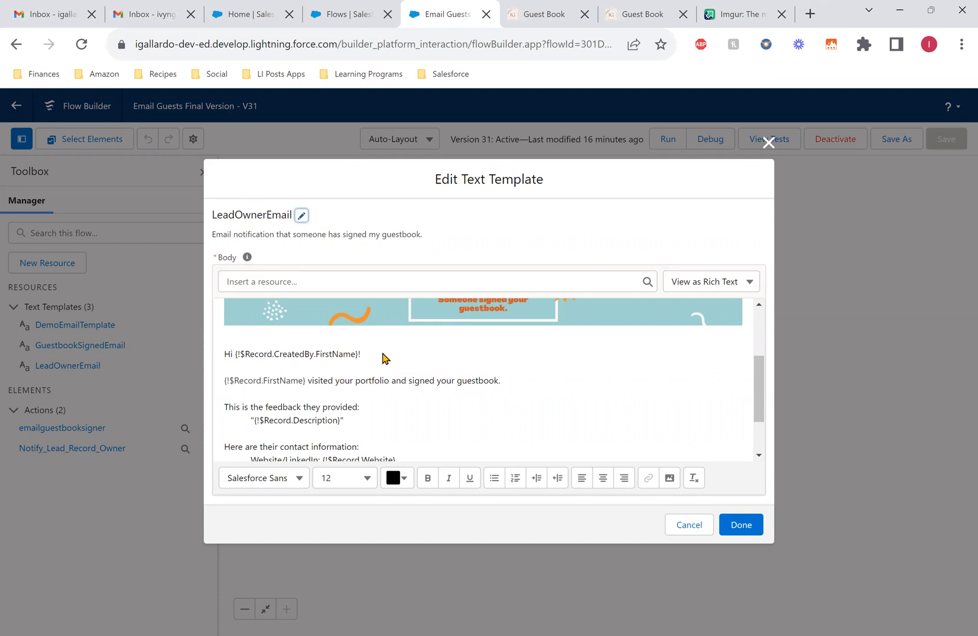
mouse_move(378, 359)
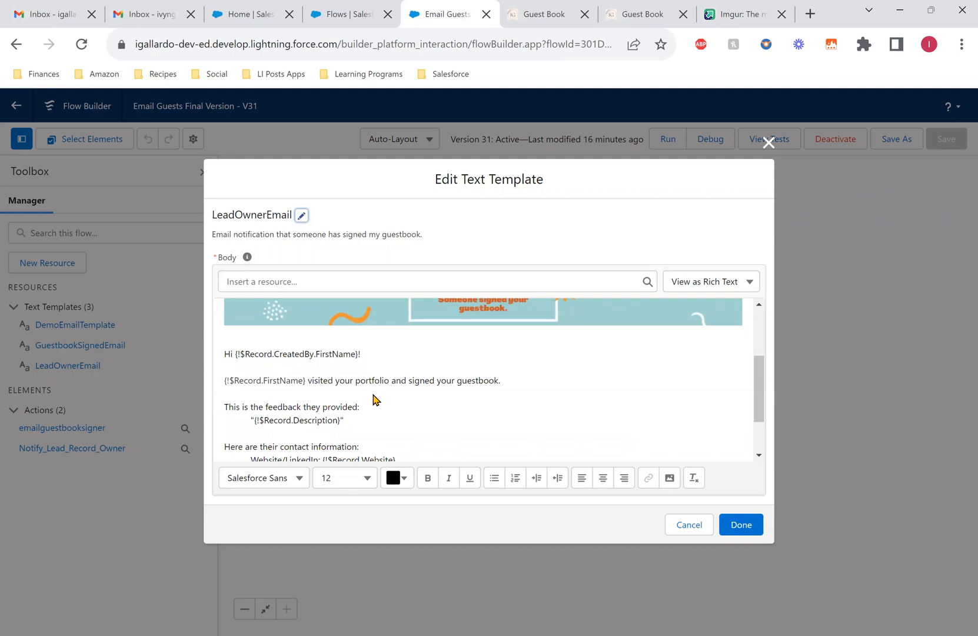
scroll("down", 3)
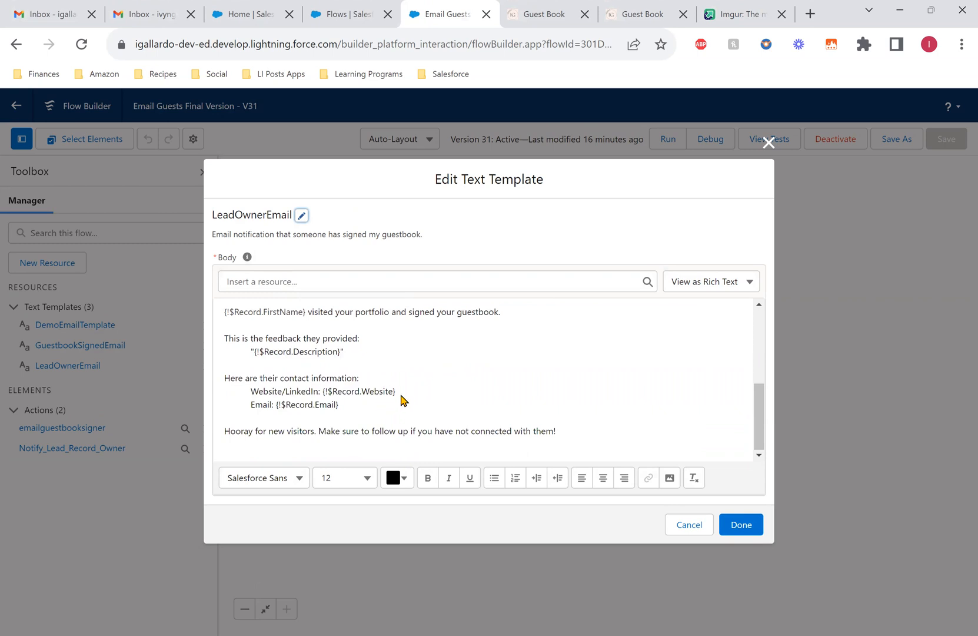
mouse_move(389, 408)
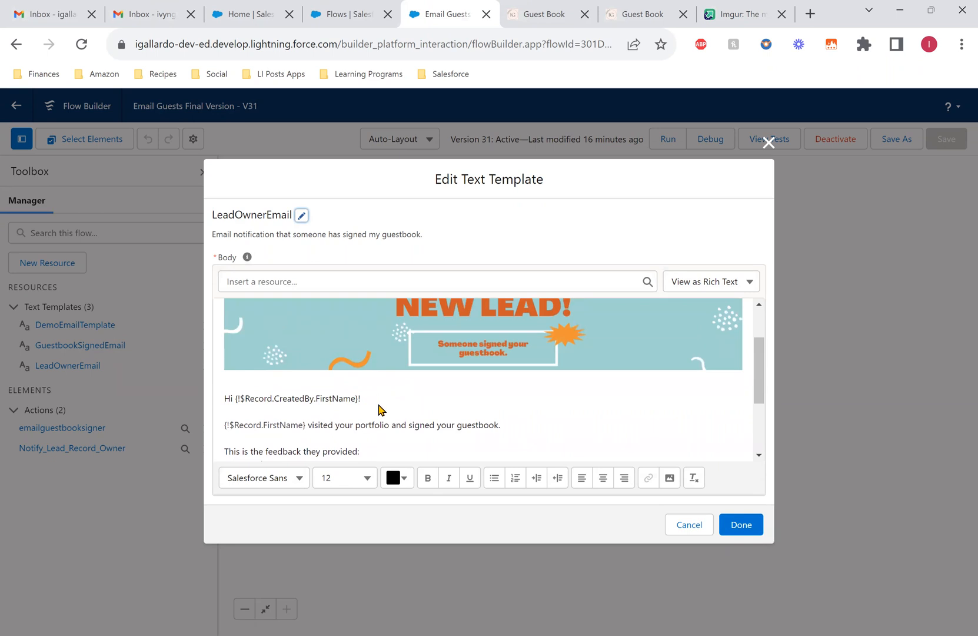
mouse_move(229, 415)
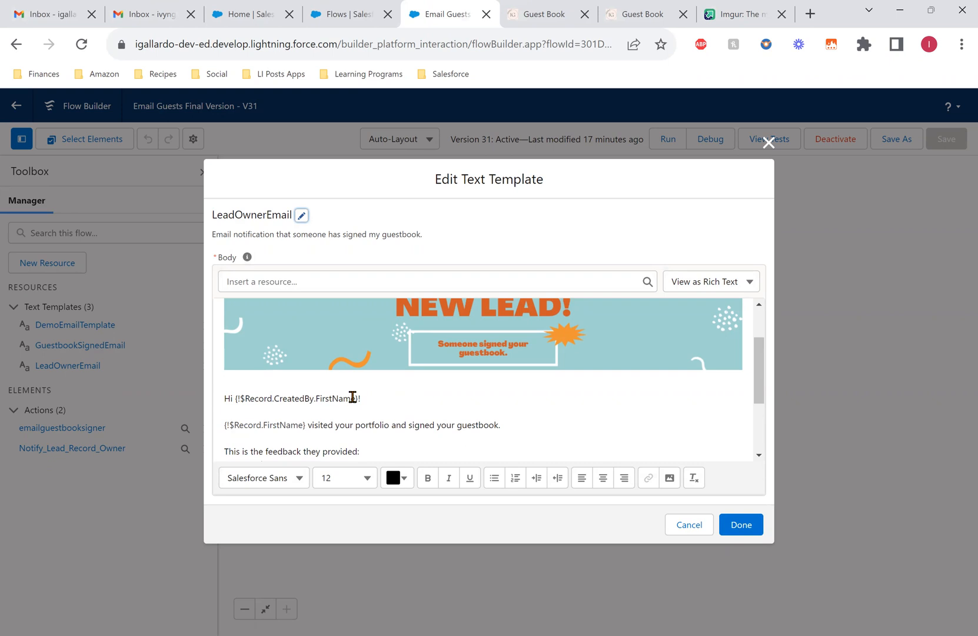
mouse_move(367, 400)
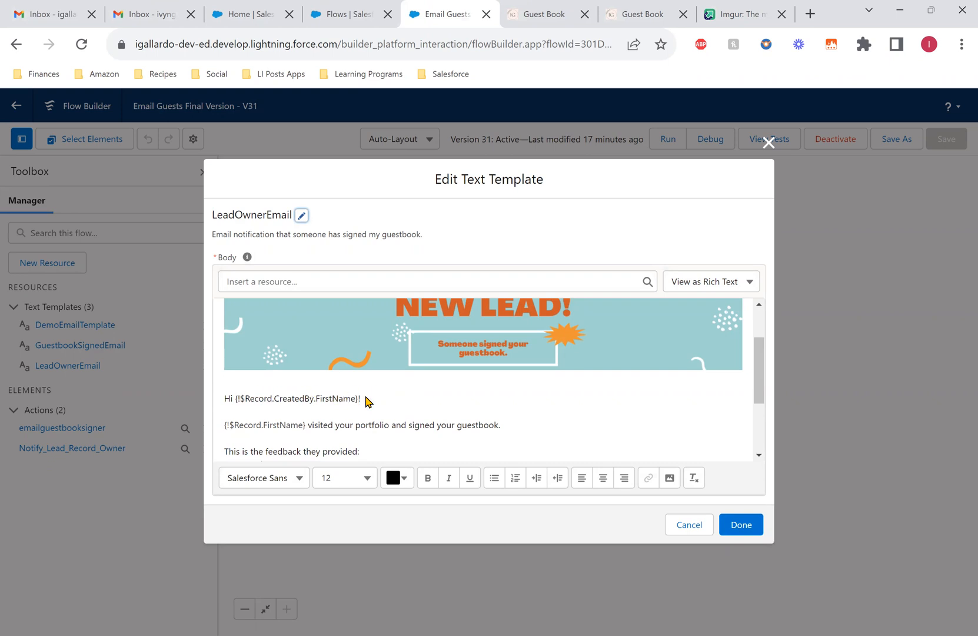
mouse_move(223, 442)
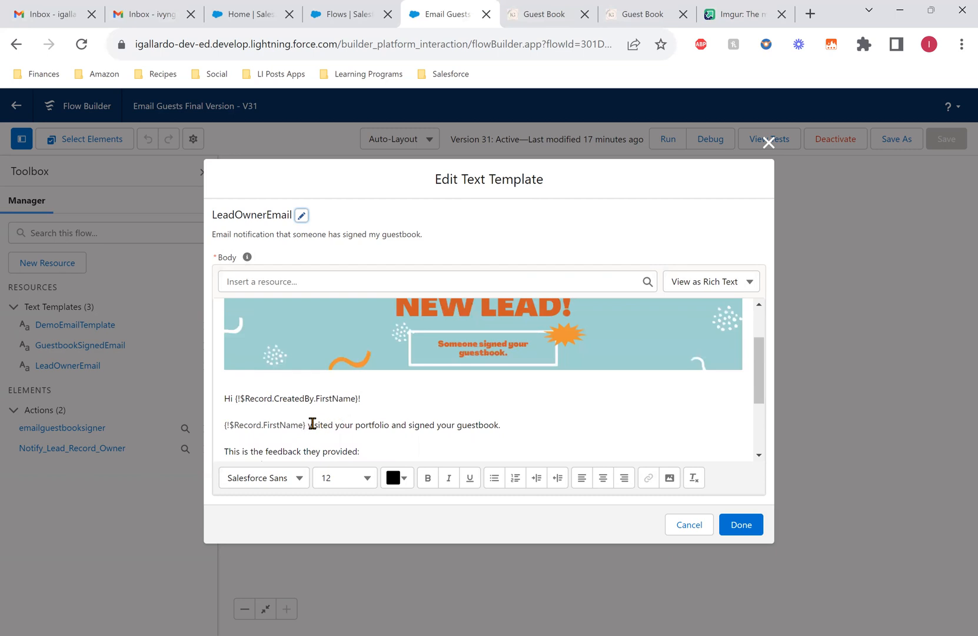
mouse_move(506, 428)
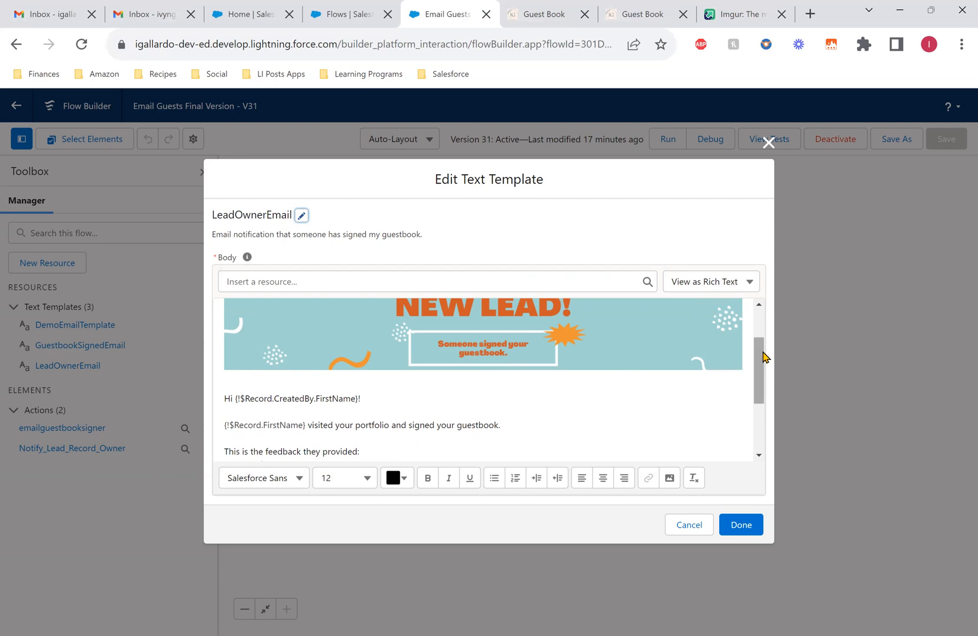
scroll("down", 3)
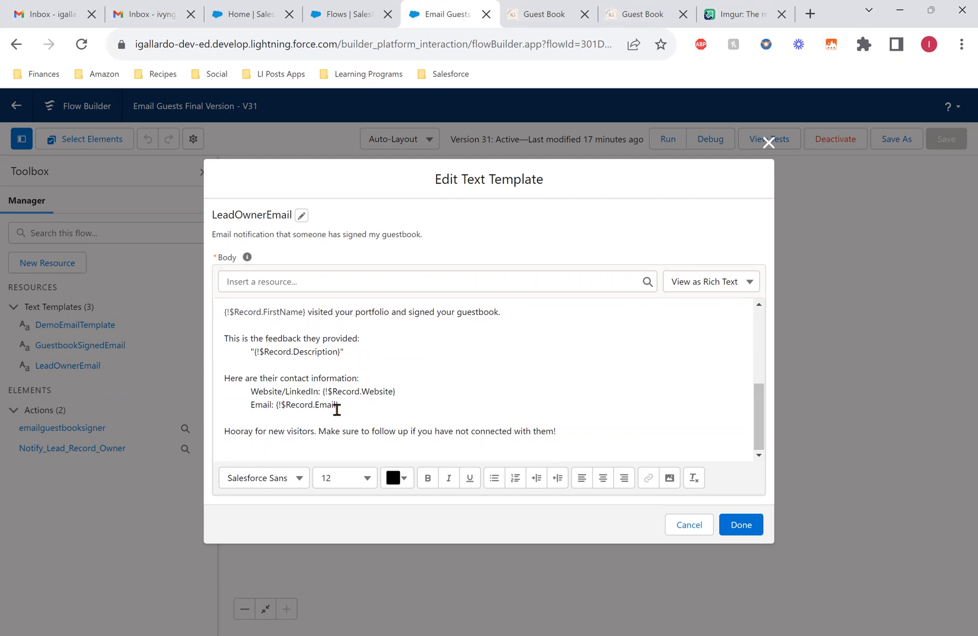
mouse_move(369, 408)
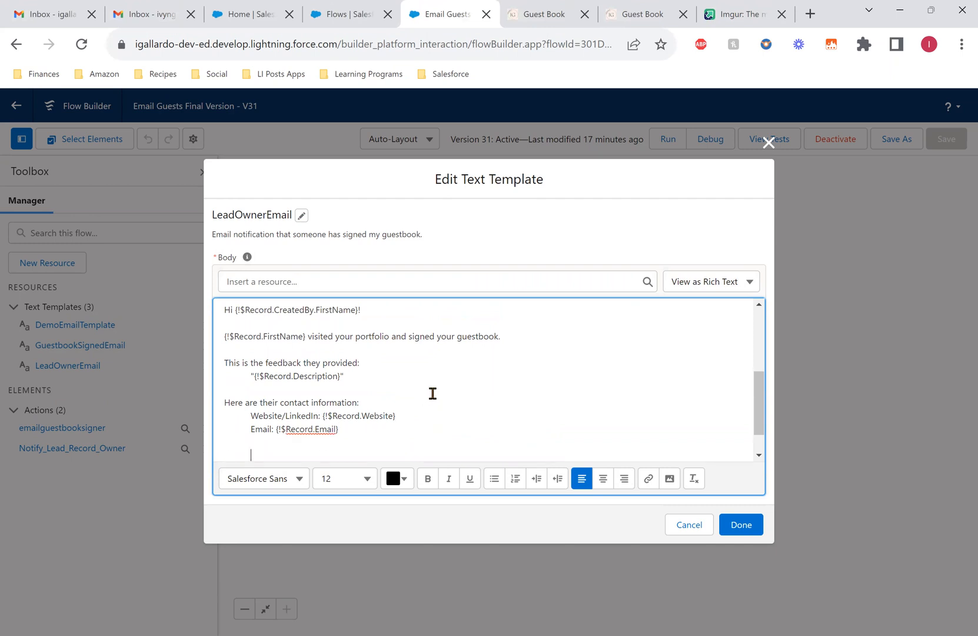
- Insert {!$Record.Name} from $Record (Lead), searching 'nam', onto the new line
scroll("down", 3)
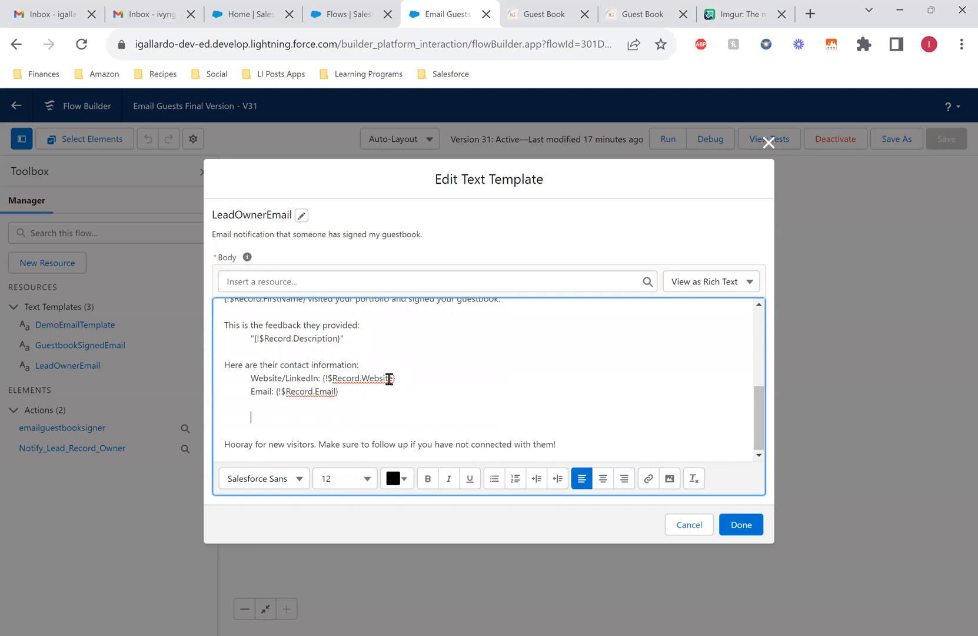
mouse_move(320, 287)
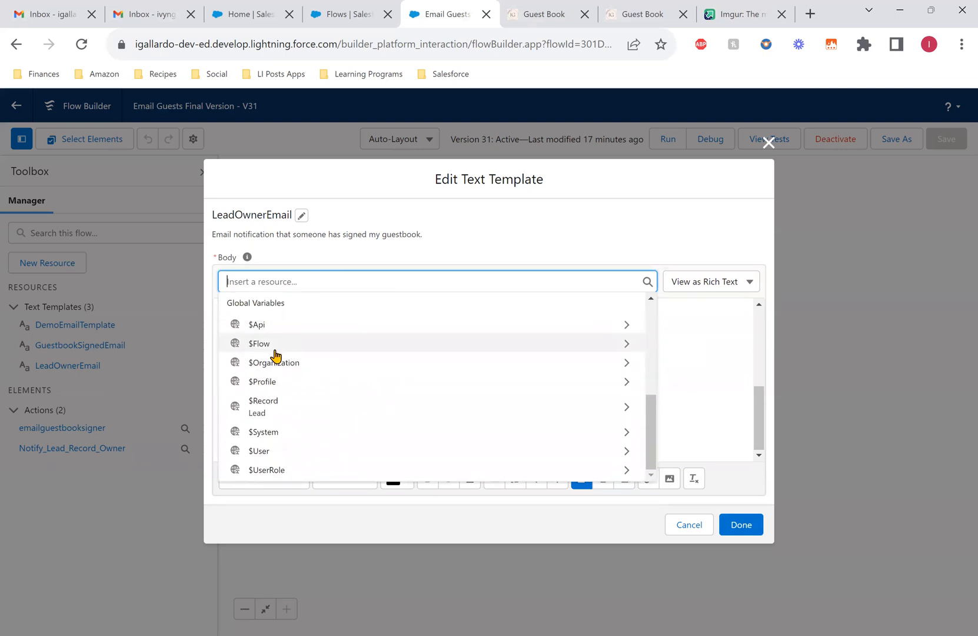
mouse_move(276, 472)
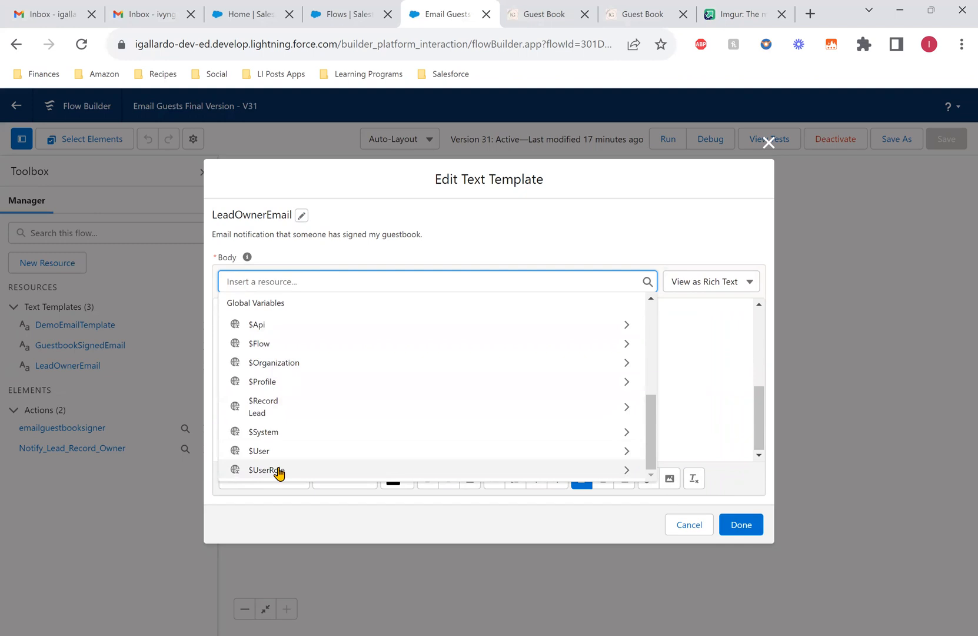
mouse_move(271, 410)
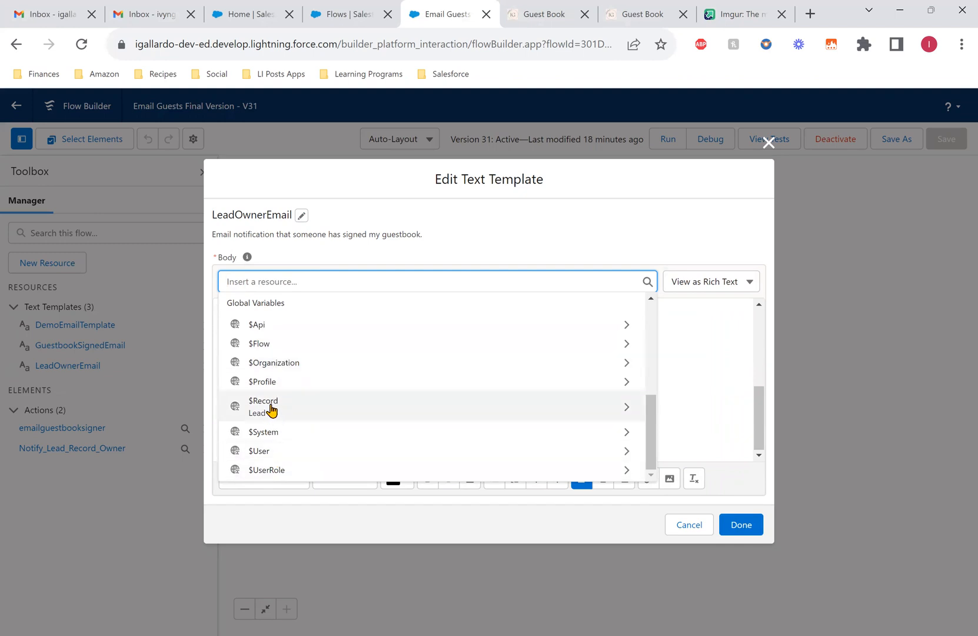
mouse_move(263, 415)
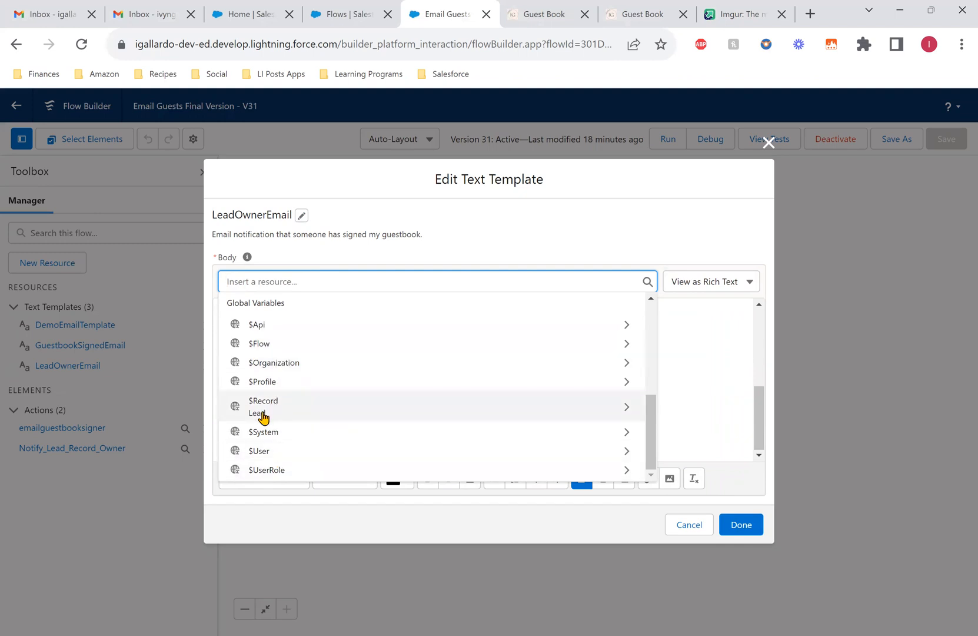
left_click(263, 406)
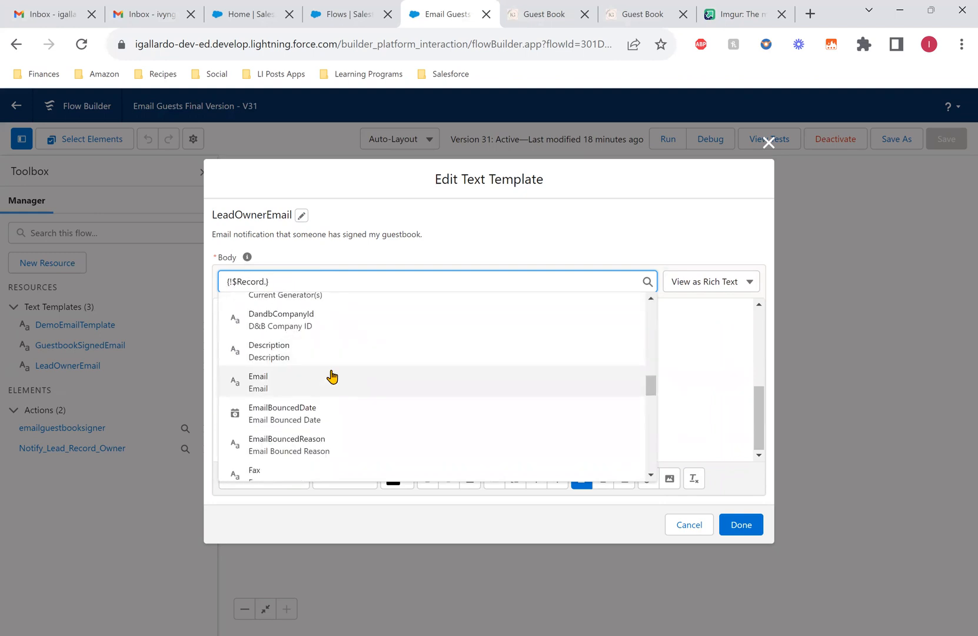
scroll("down", 3)
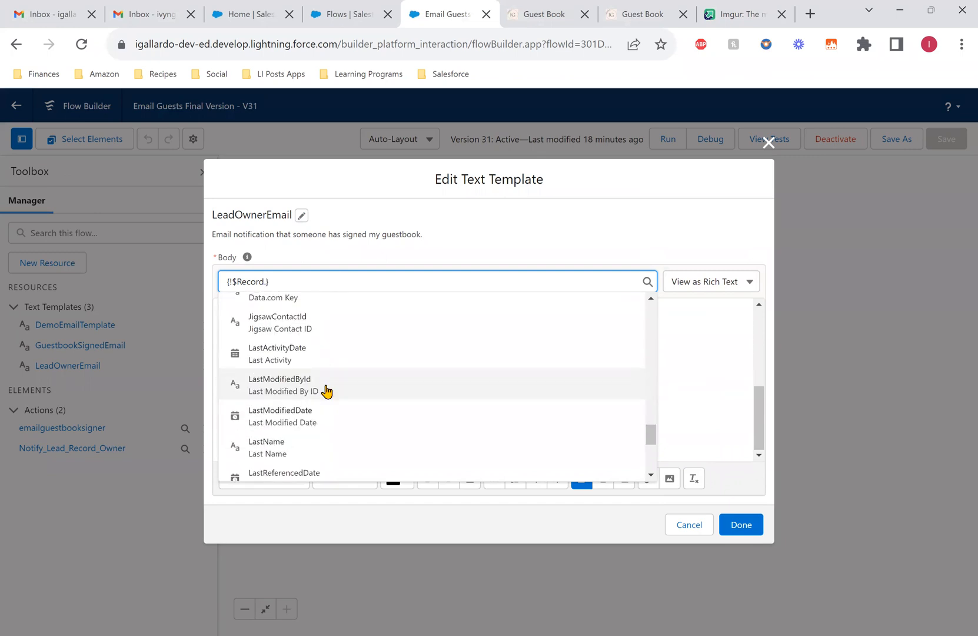
type("na")
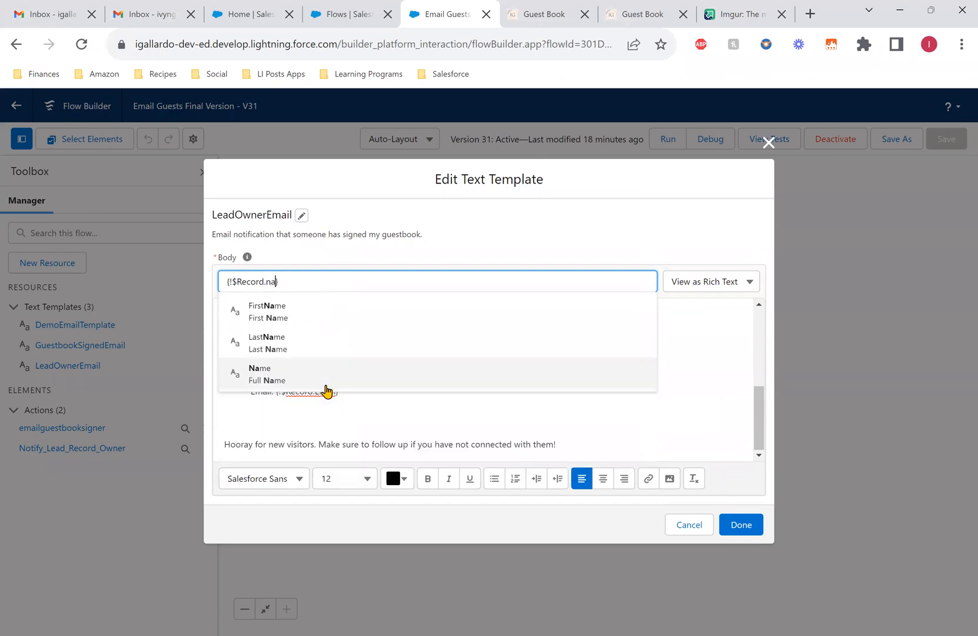
type("m")
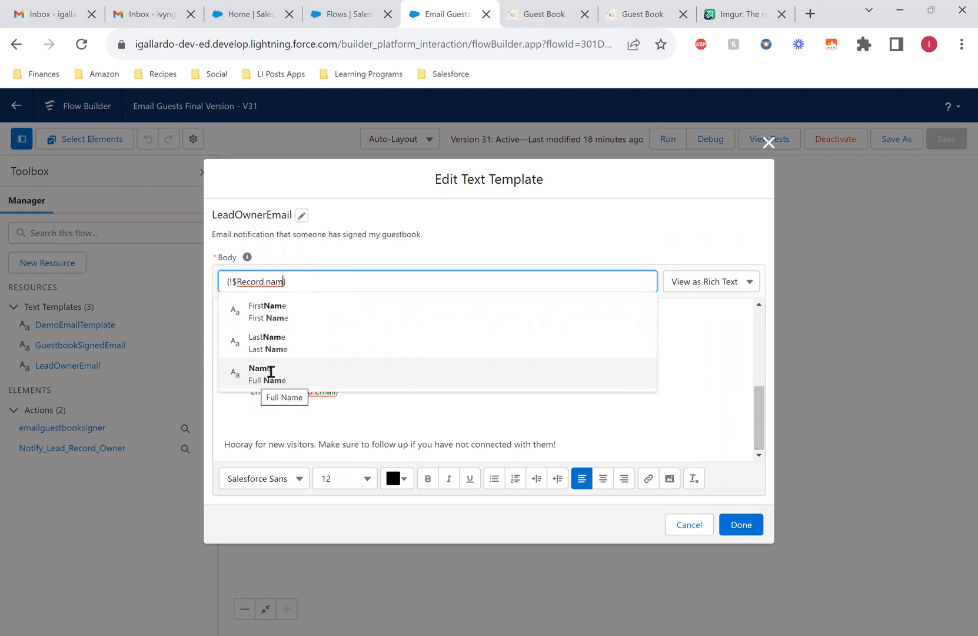
left_click(267, 374)
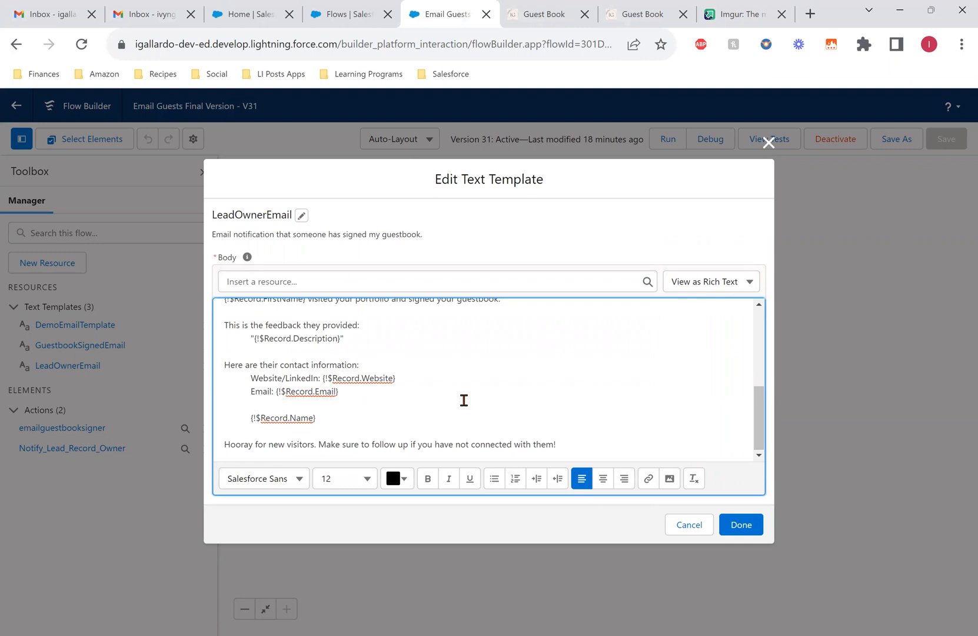
- Delete the {!$Record.Name} field and add a blank line after the Hooray sentence
double_click(281, 417)
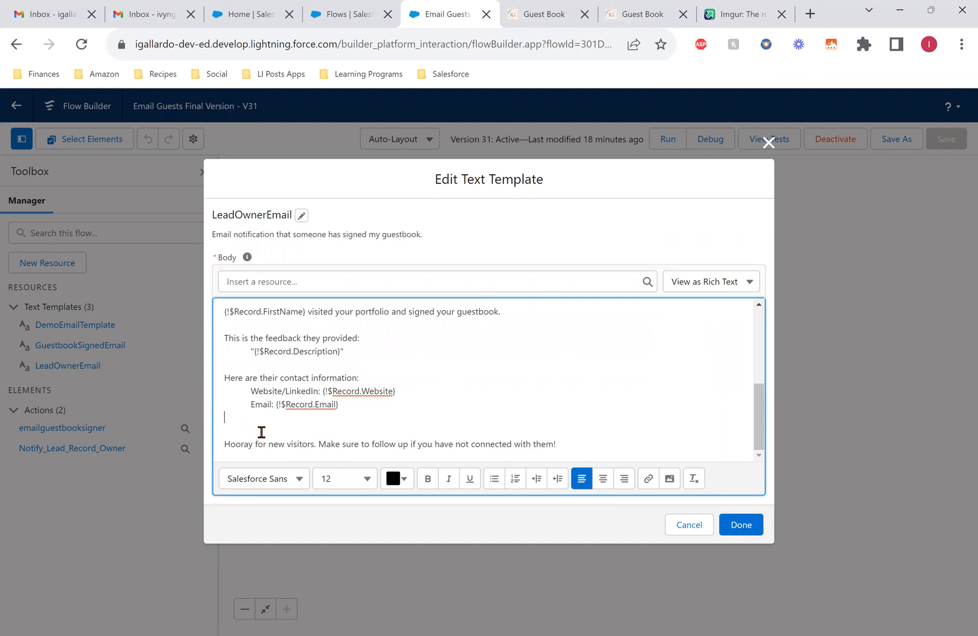
mouse_move(270, 490)
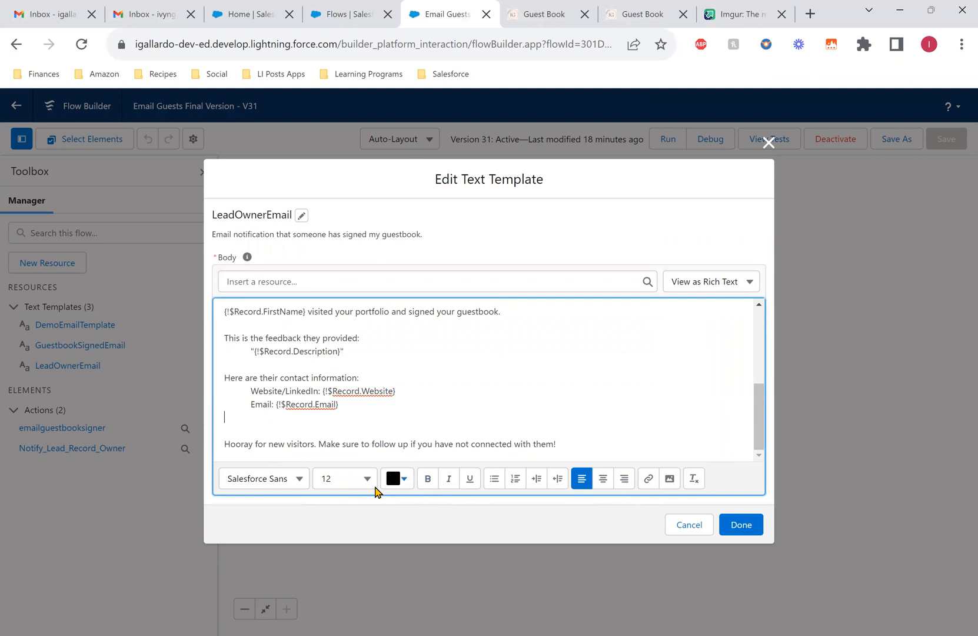
mouse_move(649, 478)
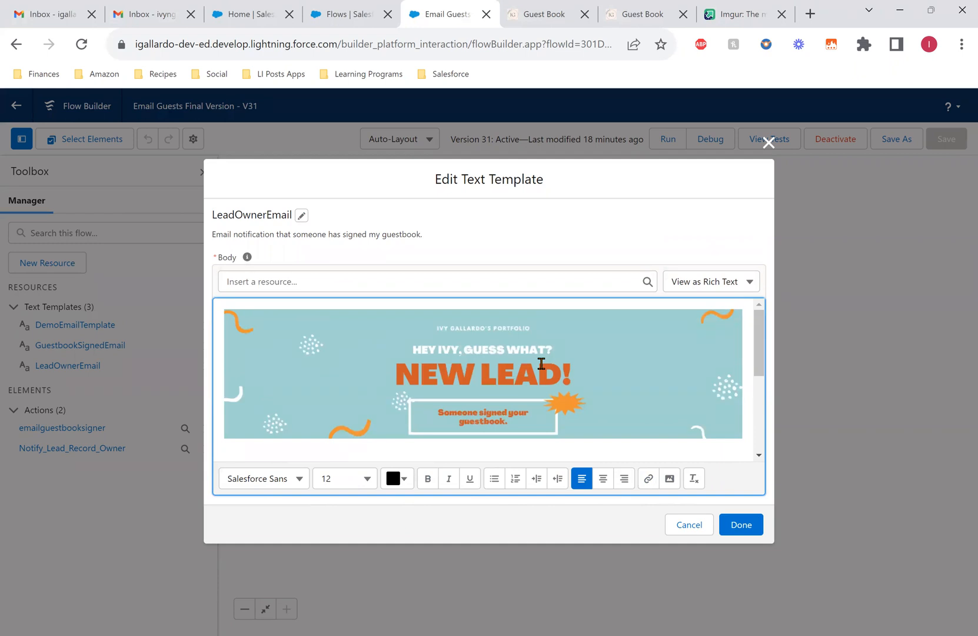
mouse_move(491, 373)
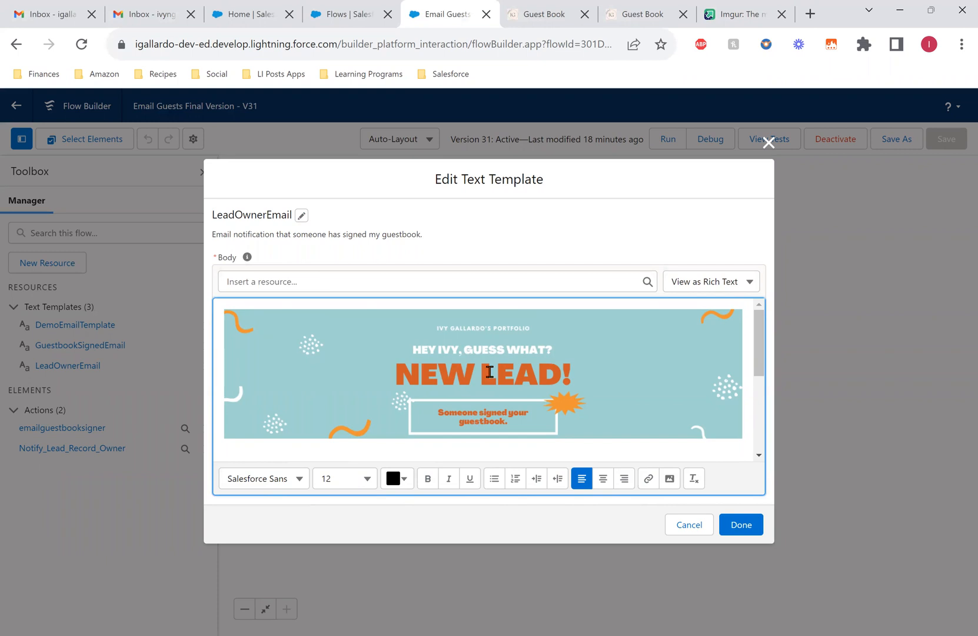
mouse_move(503, 364)
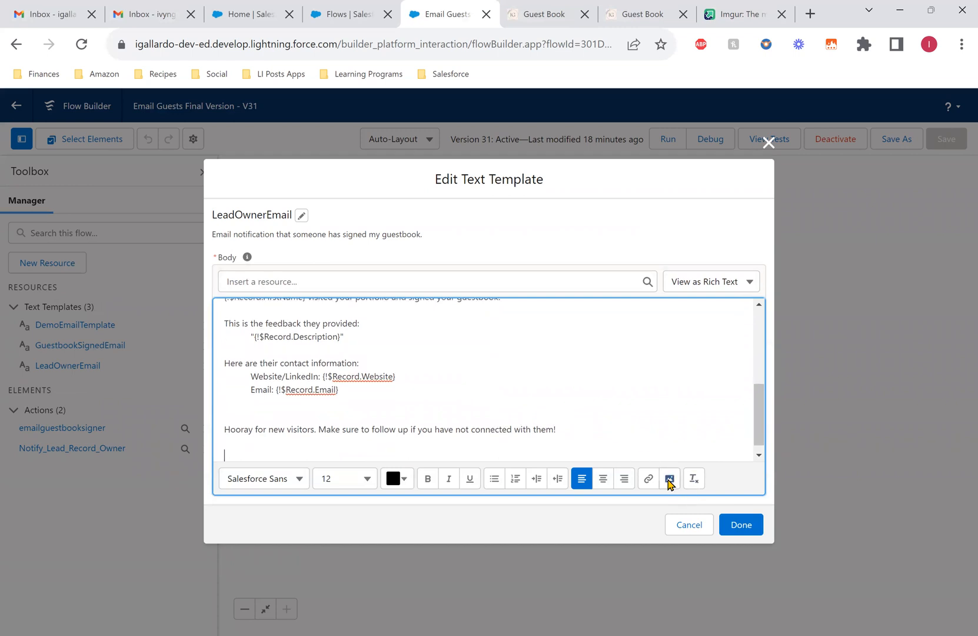
- Save the flow as new version 32, activate it, and submit a test guestbook entry
left_click(670, 478)
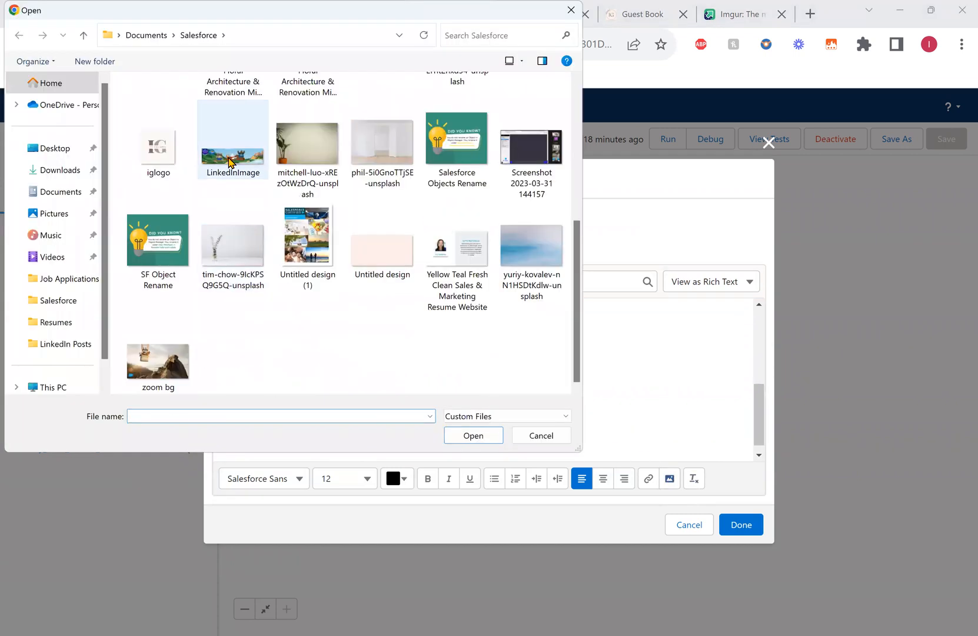
left_click(541, 435)
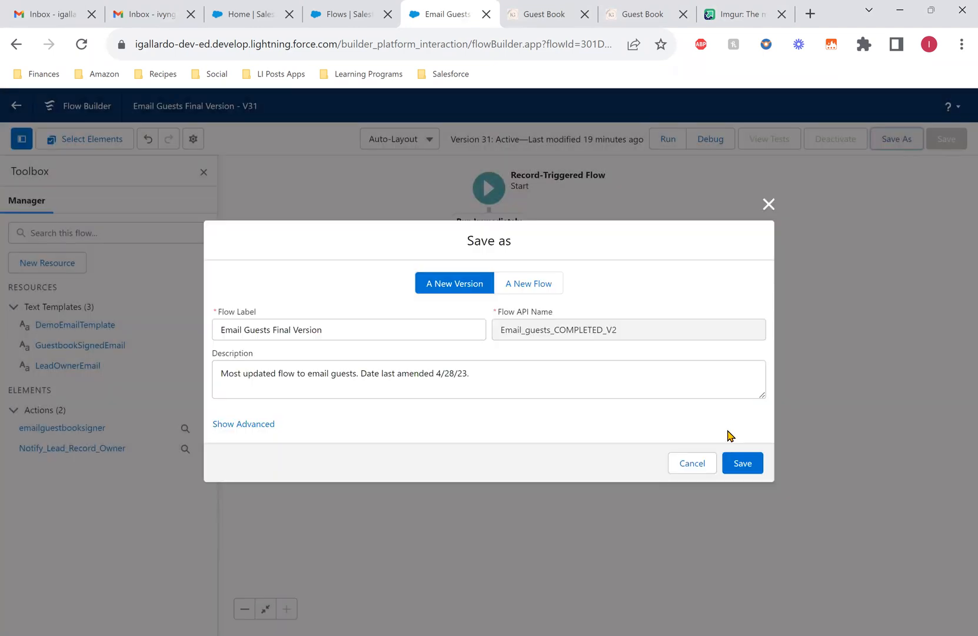
left_click(743, 463)
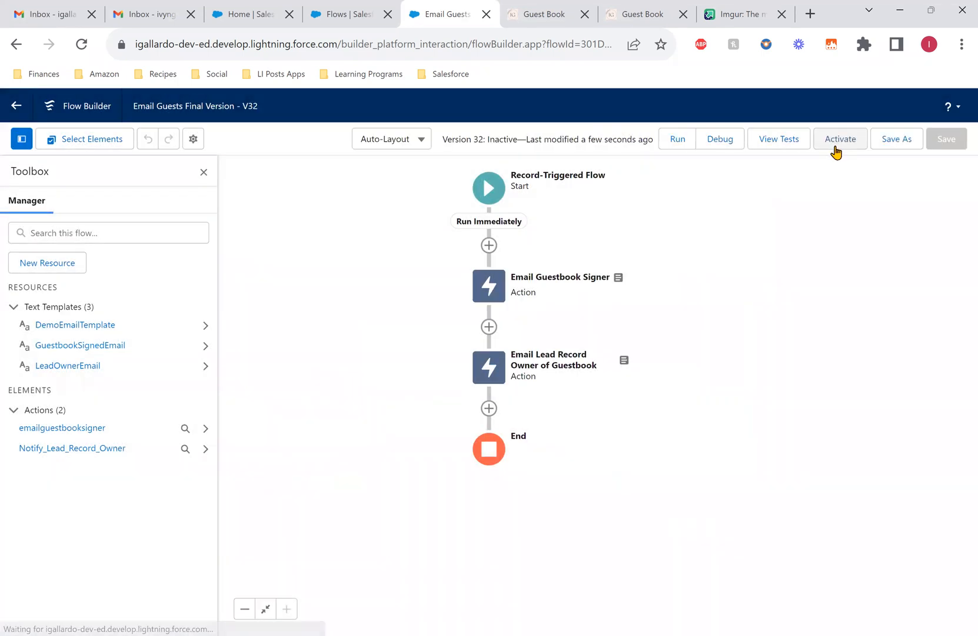
left_click(840, 138)
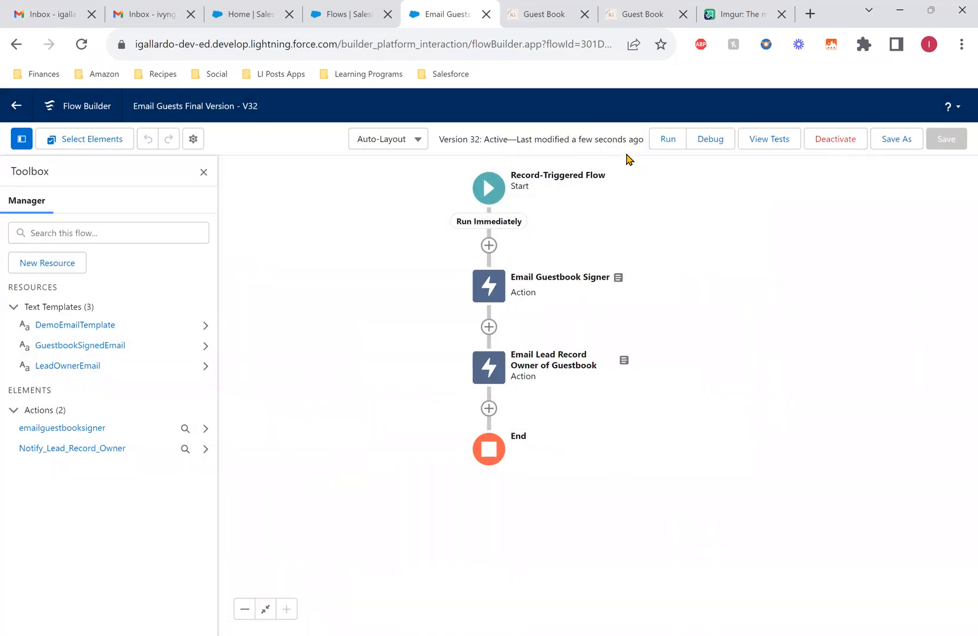
left_click(544, 14)
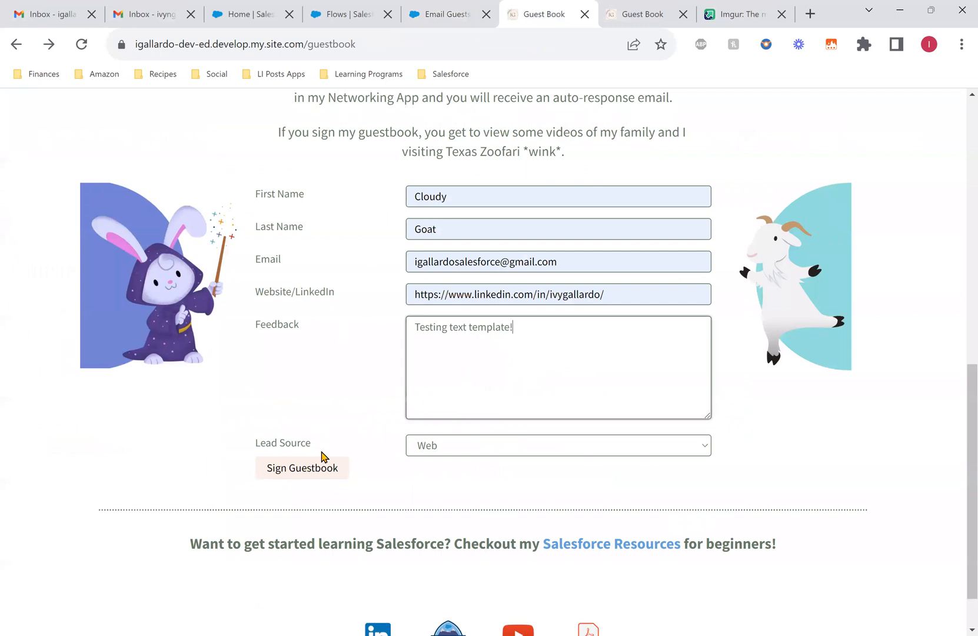
left_click(302, 467)
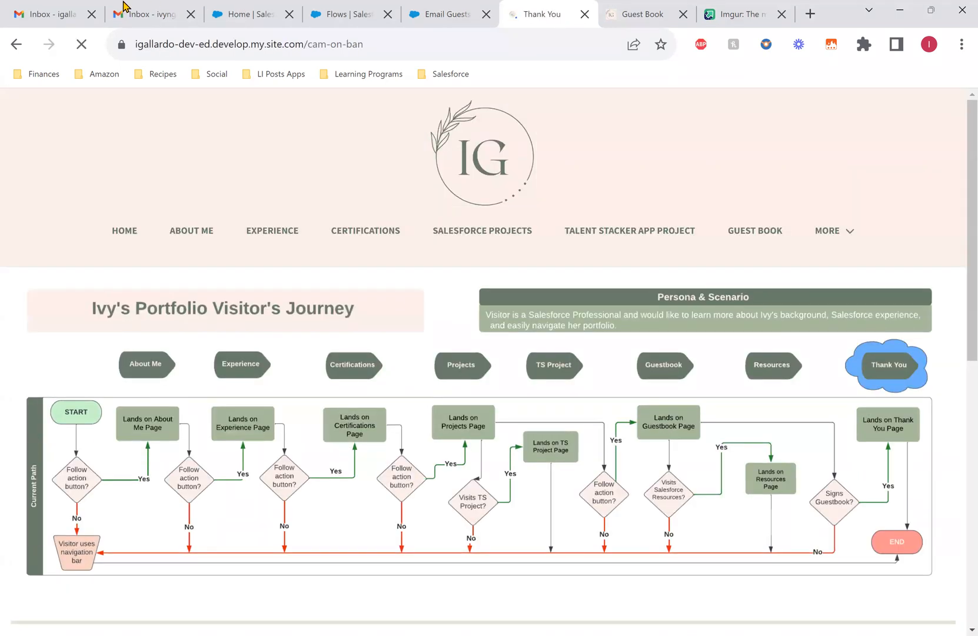
mouse_move(145, 13)
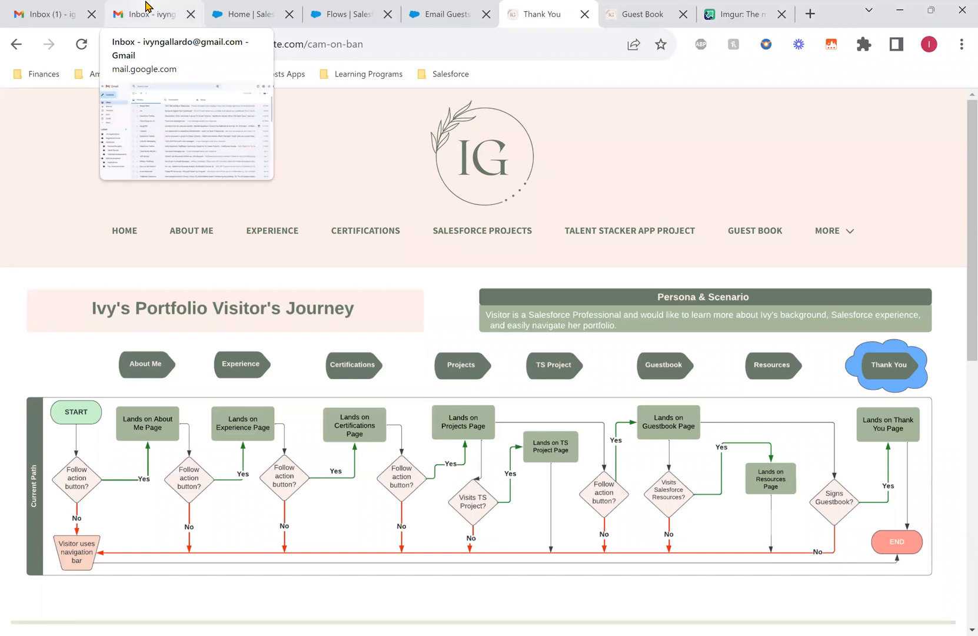
- Open 'Someone Signed Your Guestbook!', mark it safe, and inspect the broken LinkedInImage.png
left_click(144, 13)
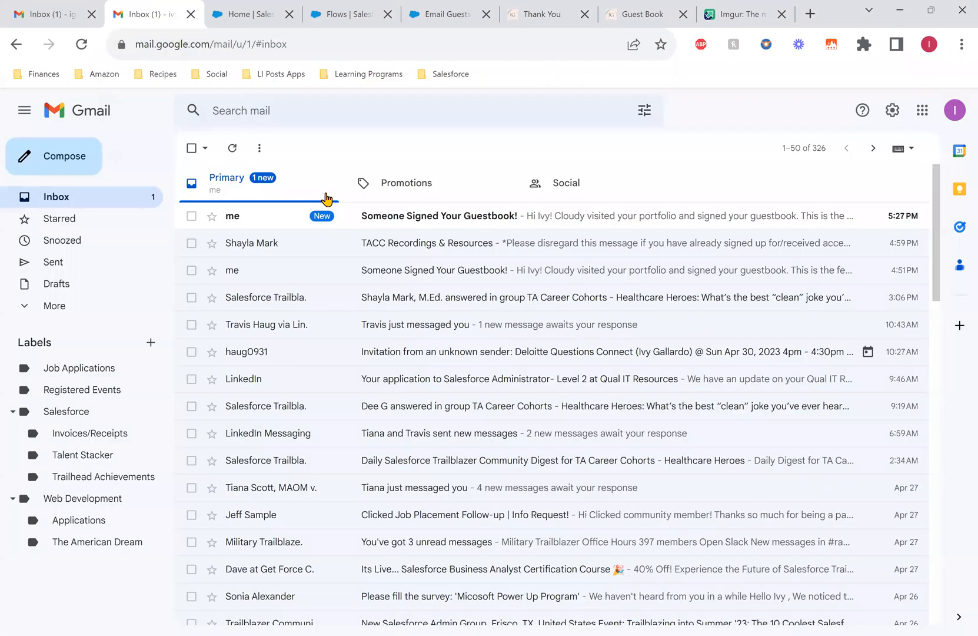
left_click(439, 215)
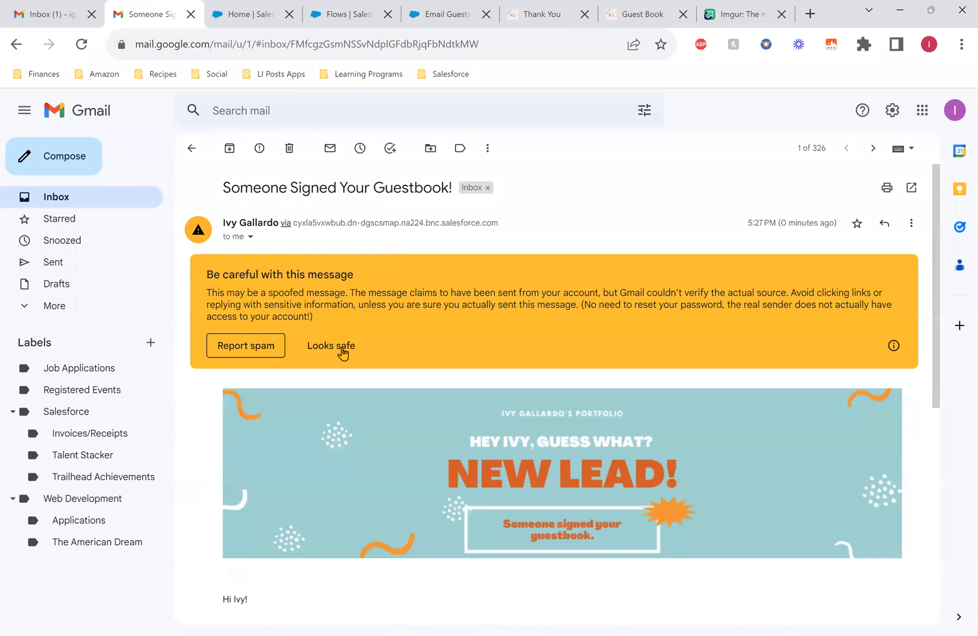
left_click(331, 346)
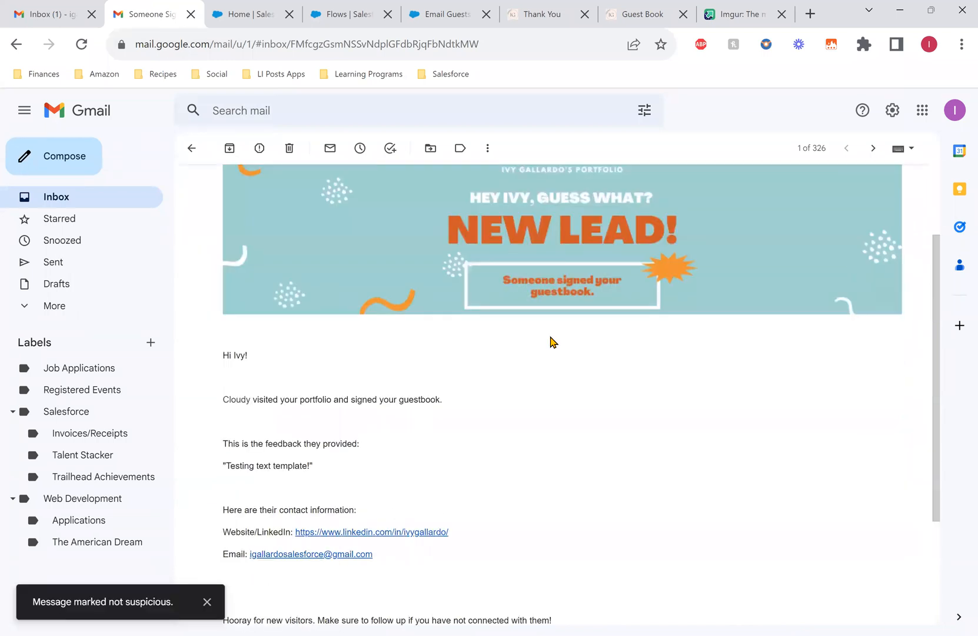
scroll("down", 3)
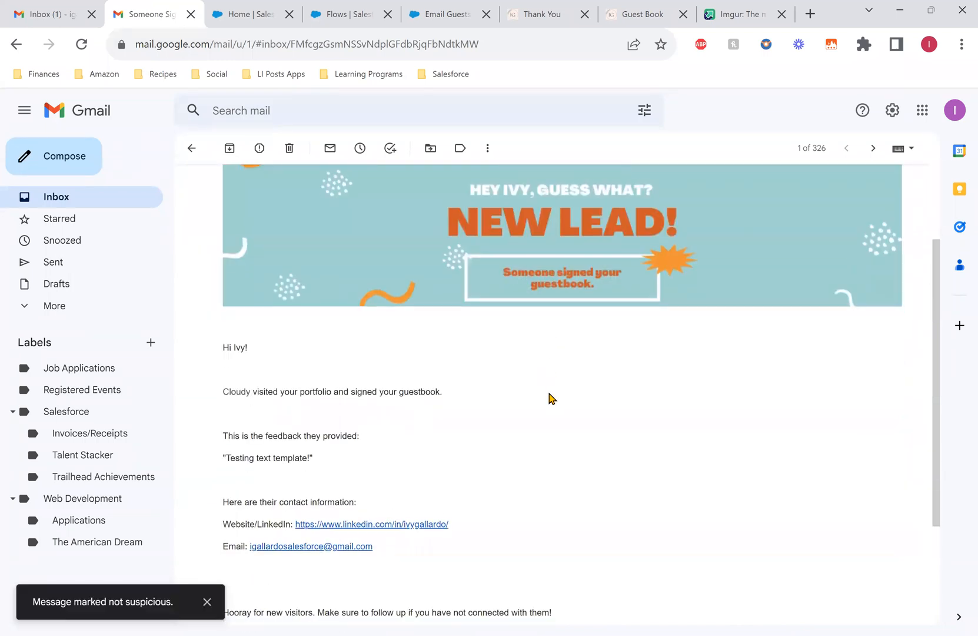
scroll("down", 3)
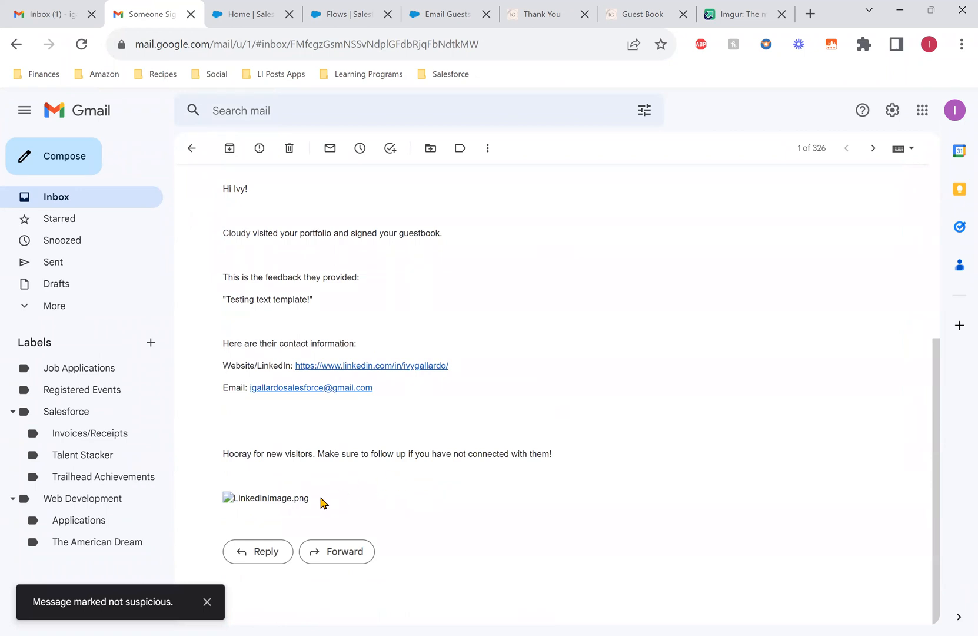
double_click(269, 498)
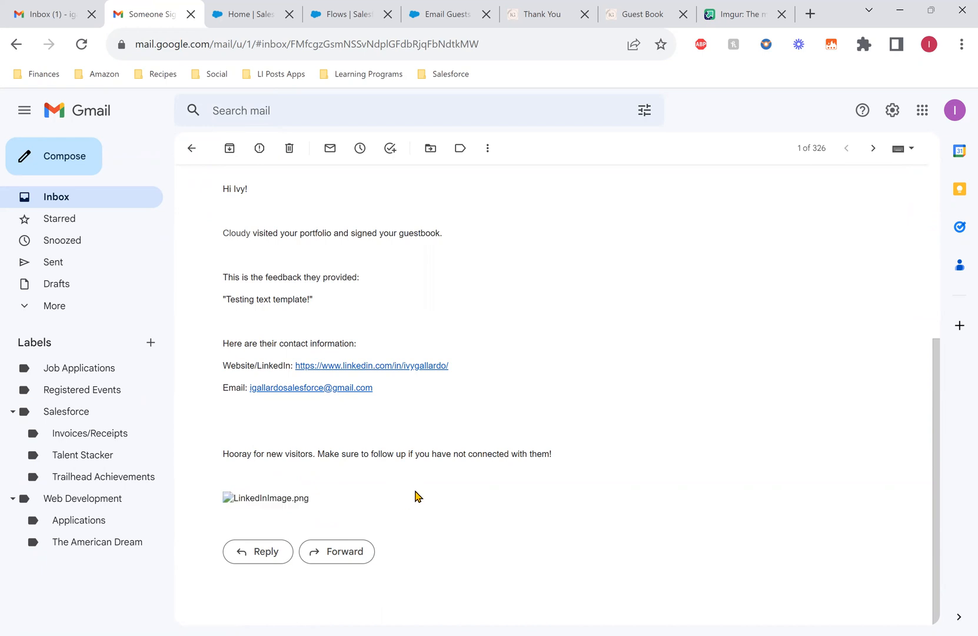
- Reopen LeadOwnerEmail in Flow Builder to review its banner image, then go to Salesforce Setup
left_click(448, 14)
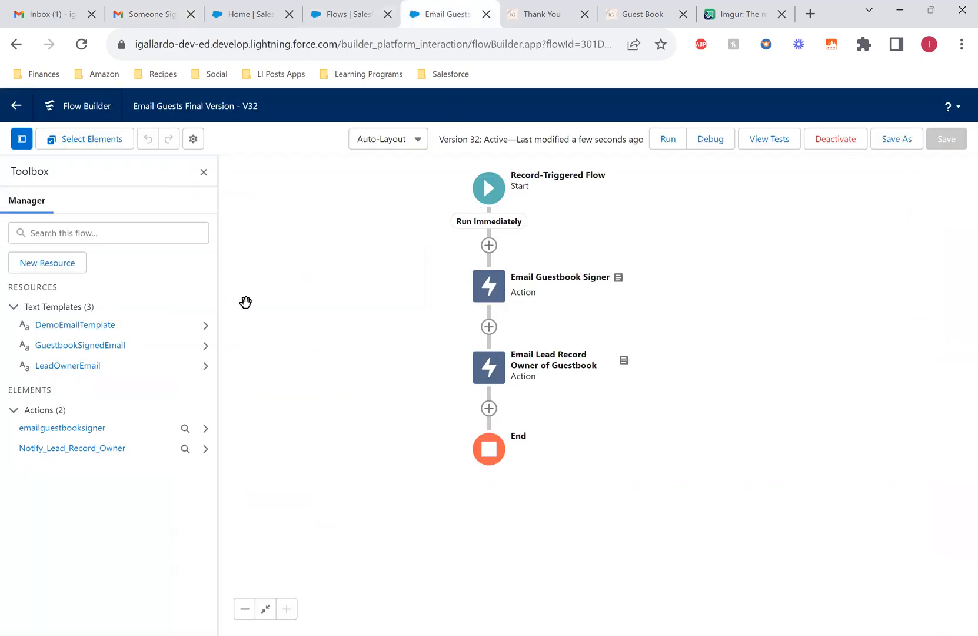
left_click(67, 366)
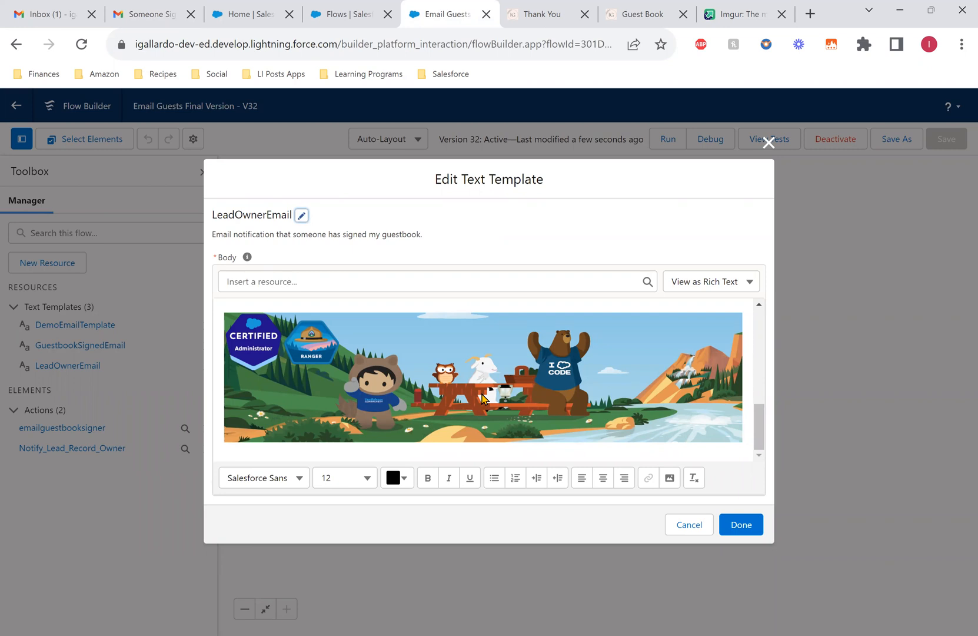
mouse_move(483, 389)
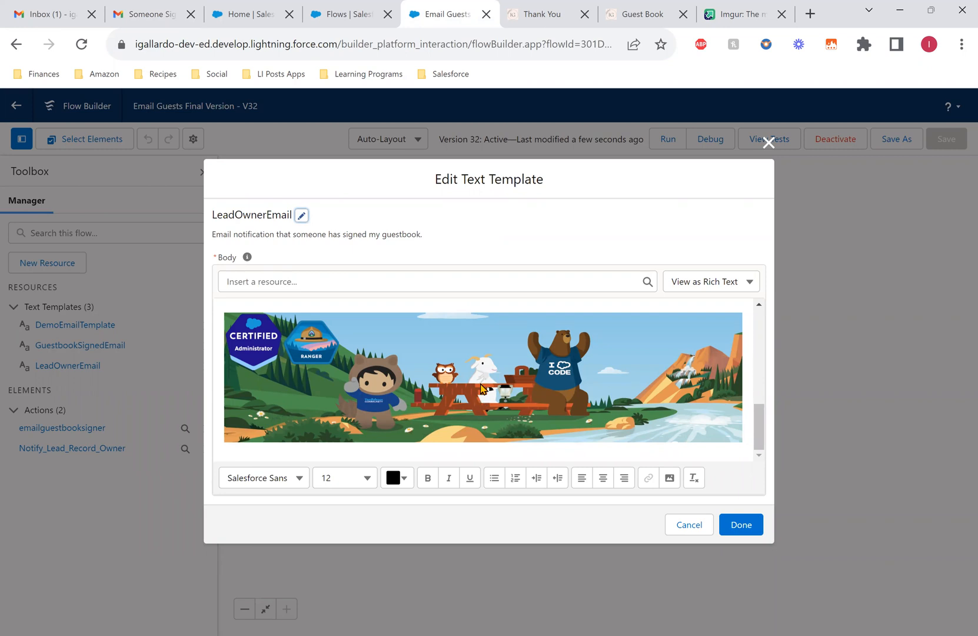
mouse_move(622, 313)
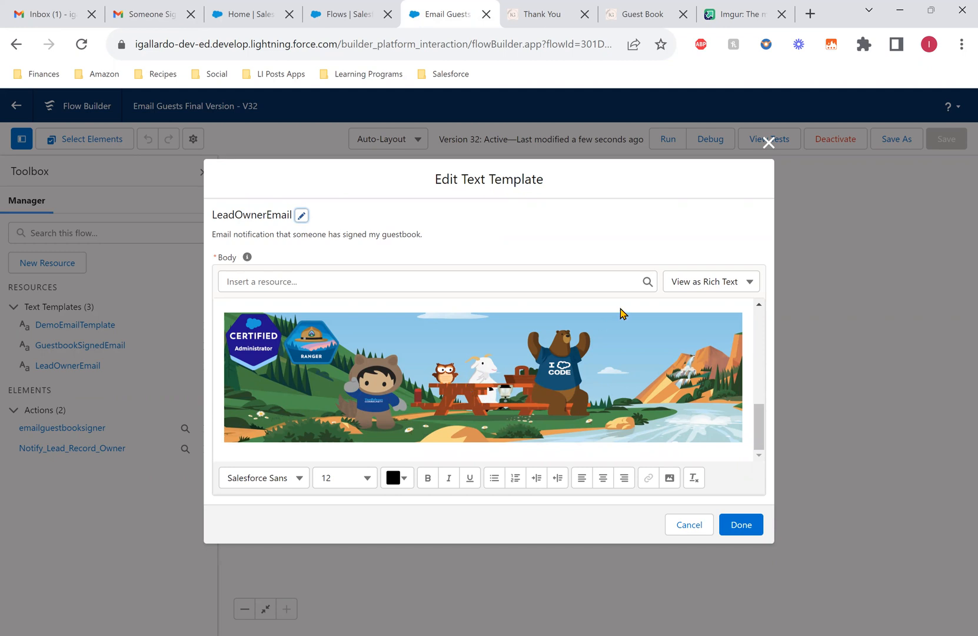
left_click(711, 282)
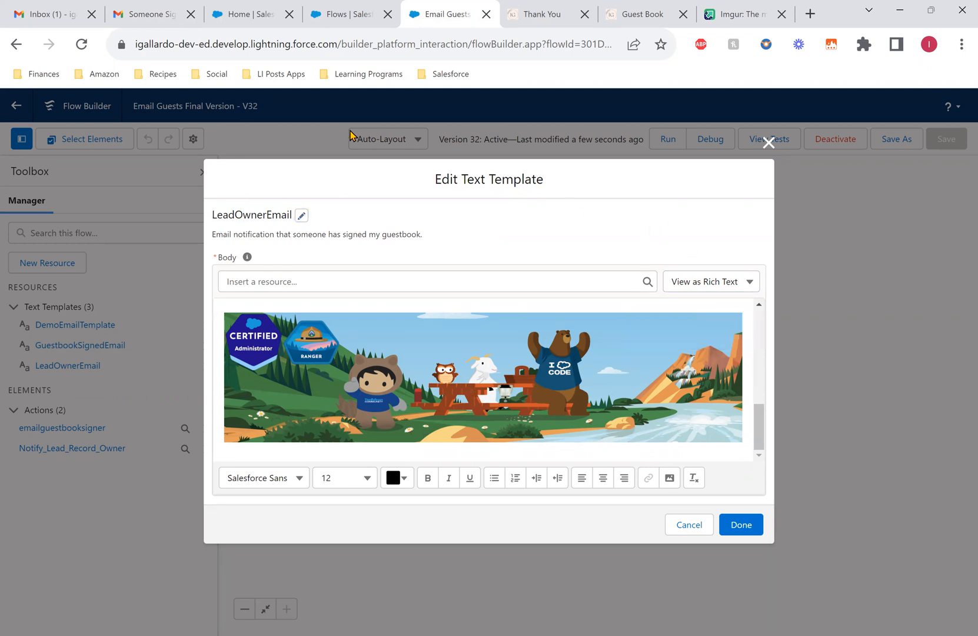
left_click(249, 14)
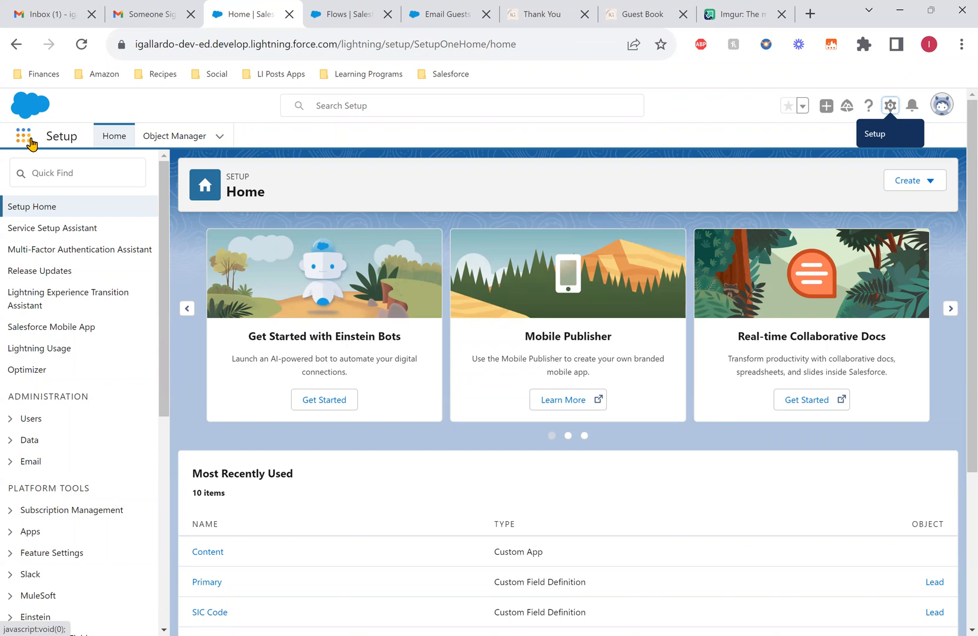
- Open Files from the App Launcher to list owned files including LinkedInImage.png
left_click(21, 136)
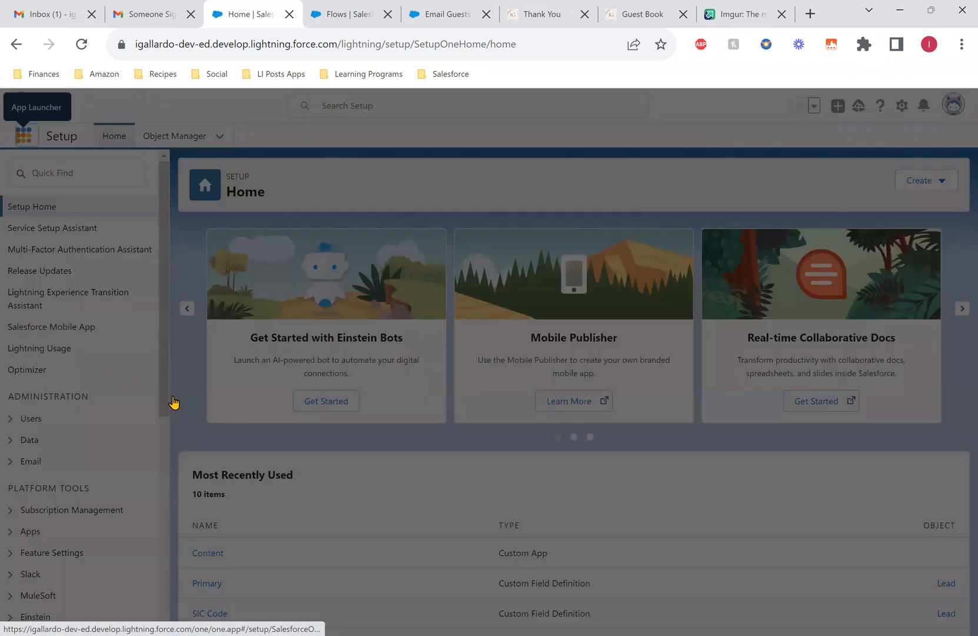
left_click(22, 136)
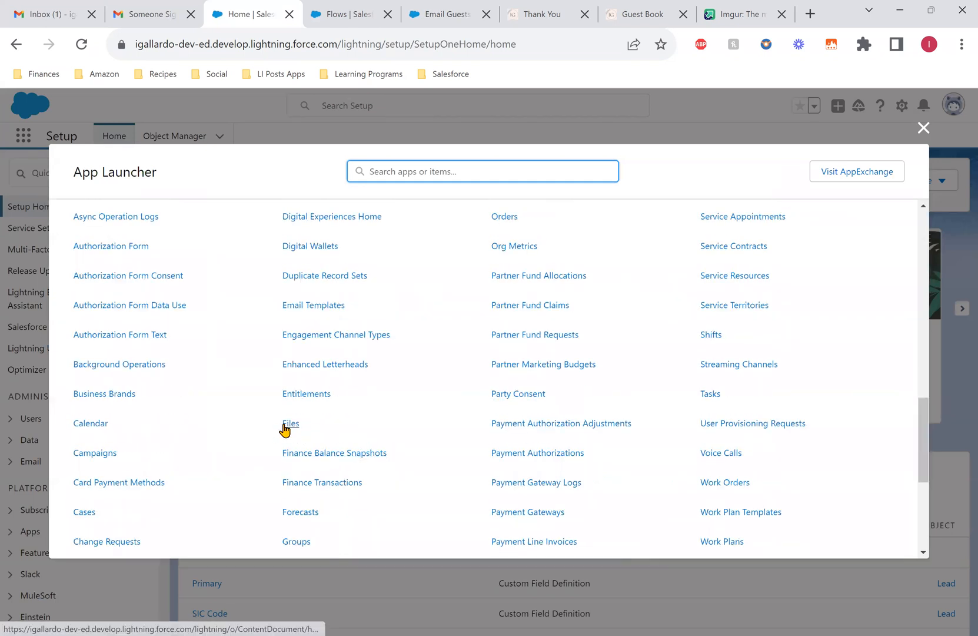
left_click(287, 424)
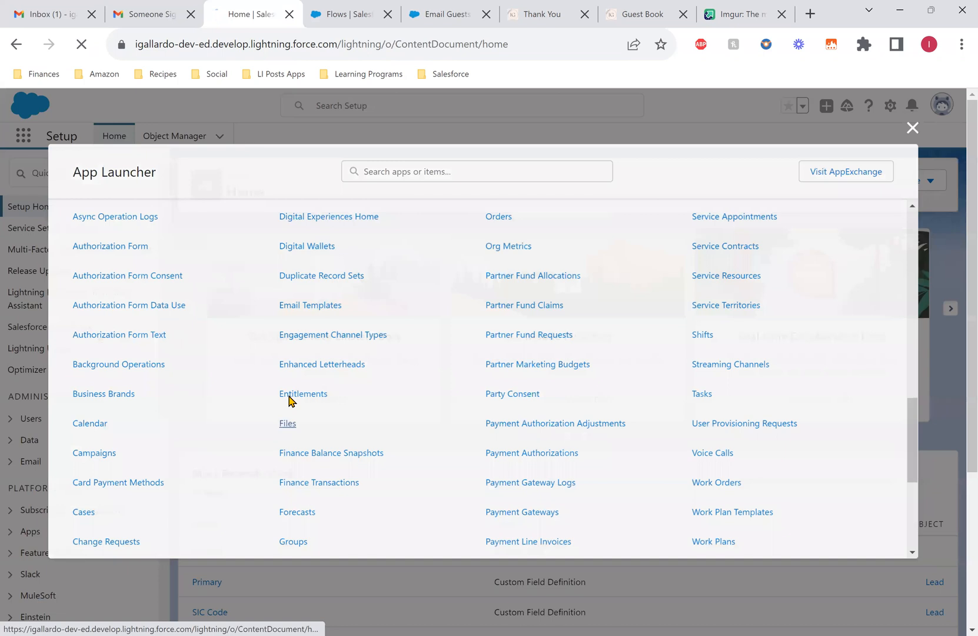
left_click(287, 424)
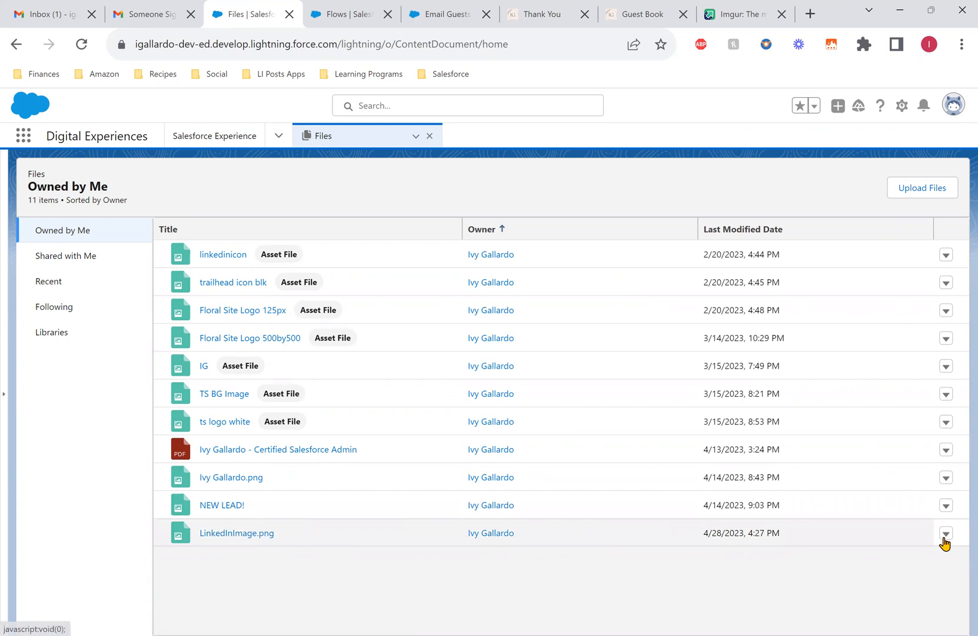
- Create and copy LinkedInImage.png's public link, then copy its direct image address in a new tab
left_click(946, 548)
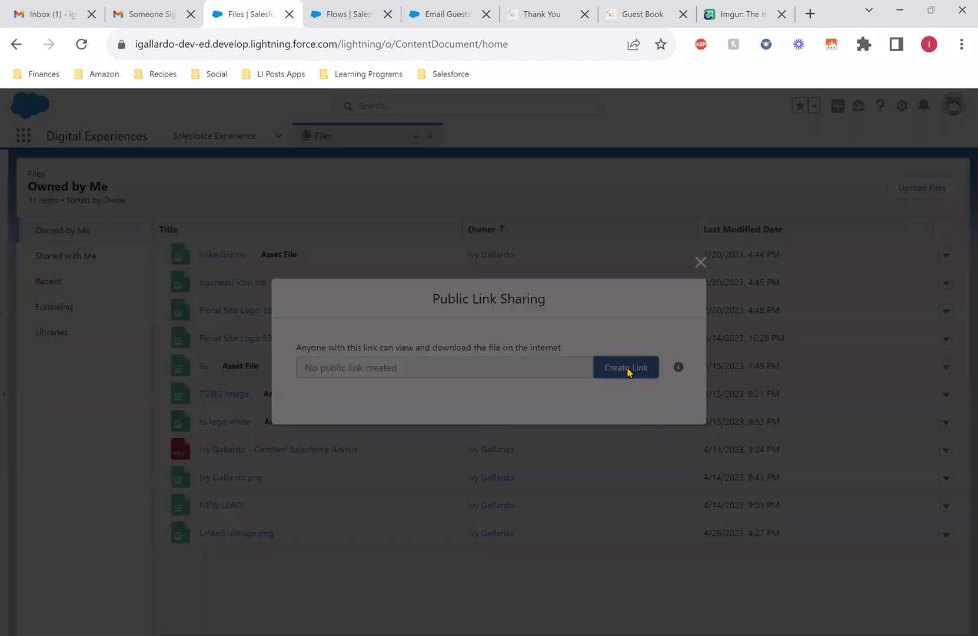
left_click(626, 366)
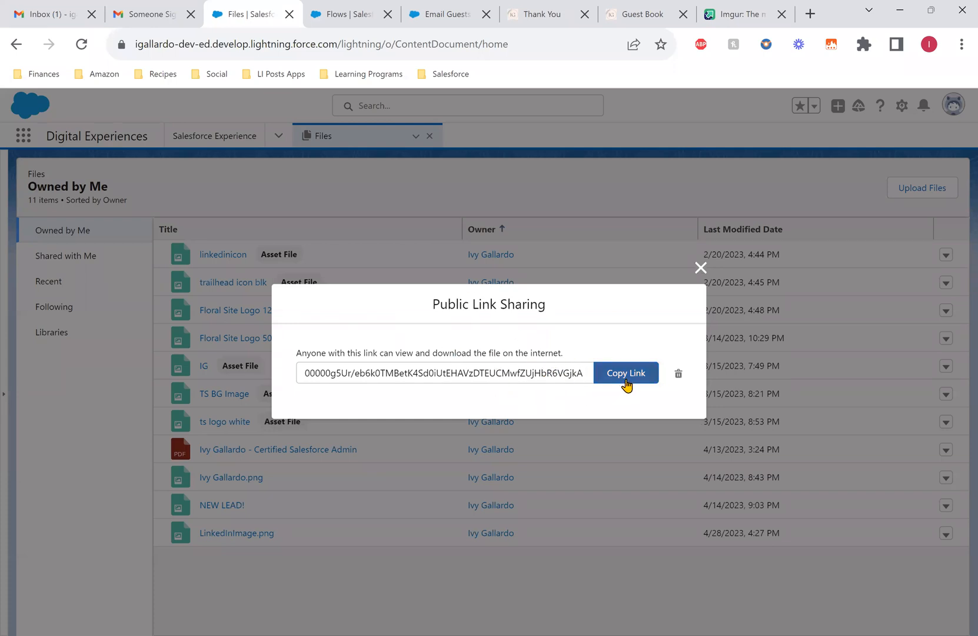
left_click(626, 373)
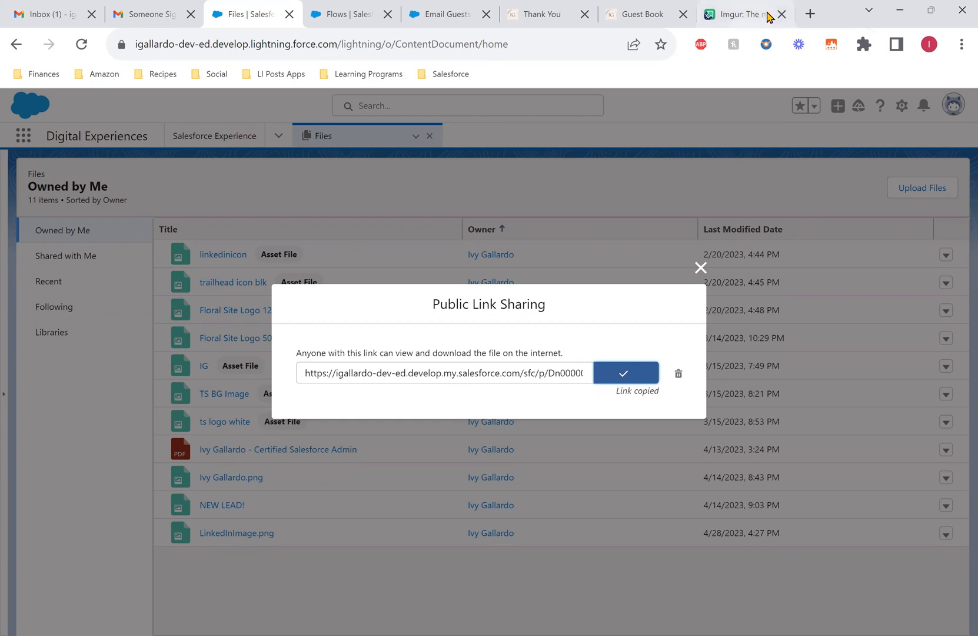
left_click(814, 13)
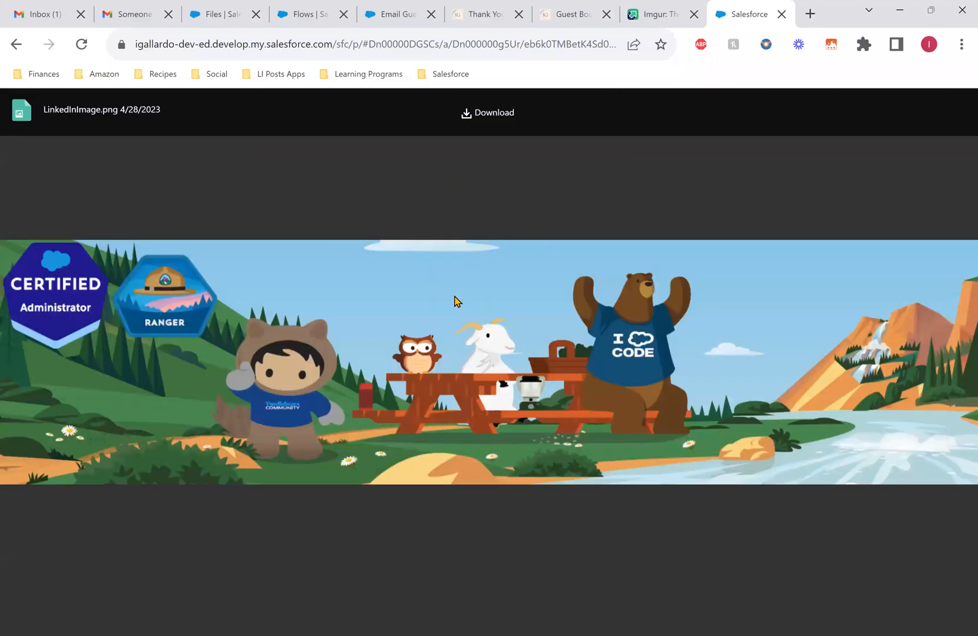
mouse_move(496, 111)
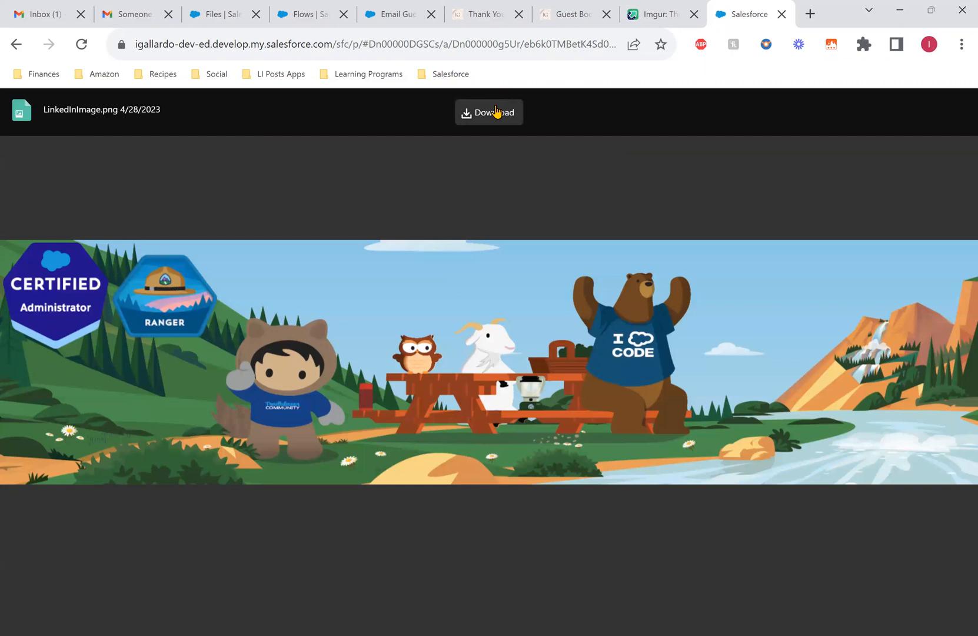
mouse_move(492, 143)
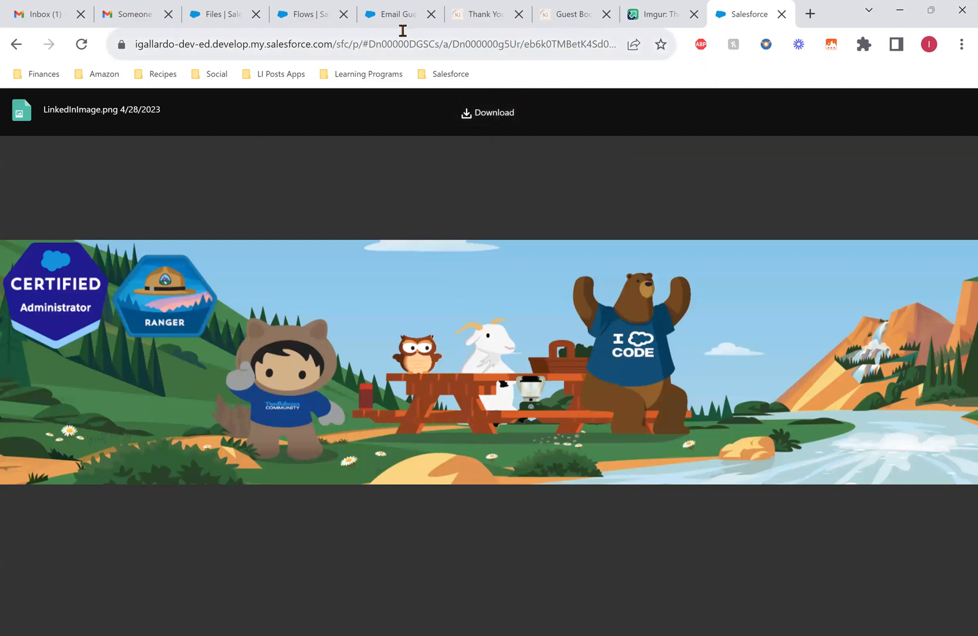
mouse_move(445, 300)
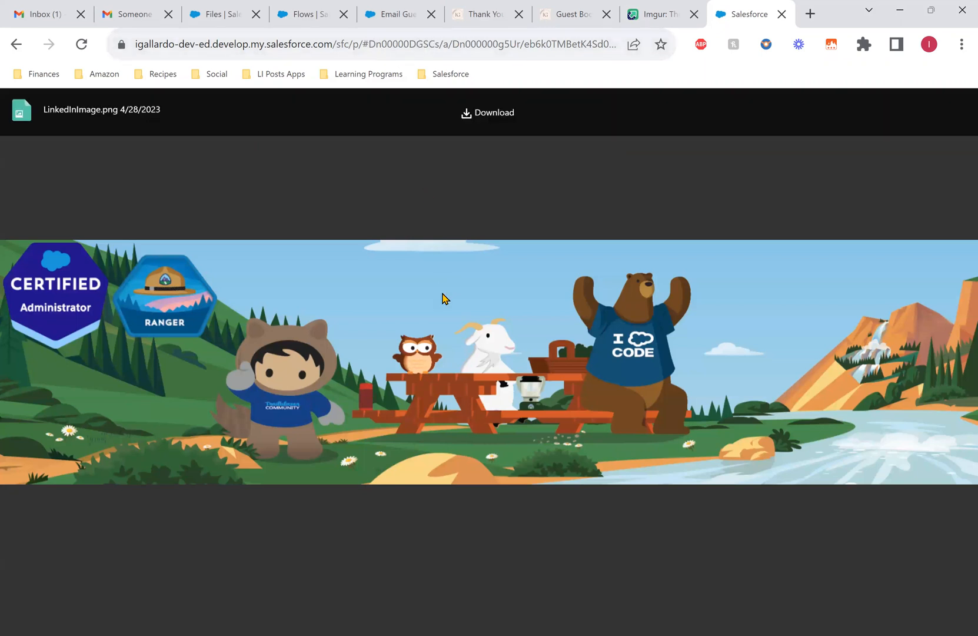
right_click(444, 299)
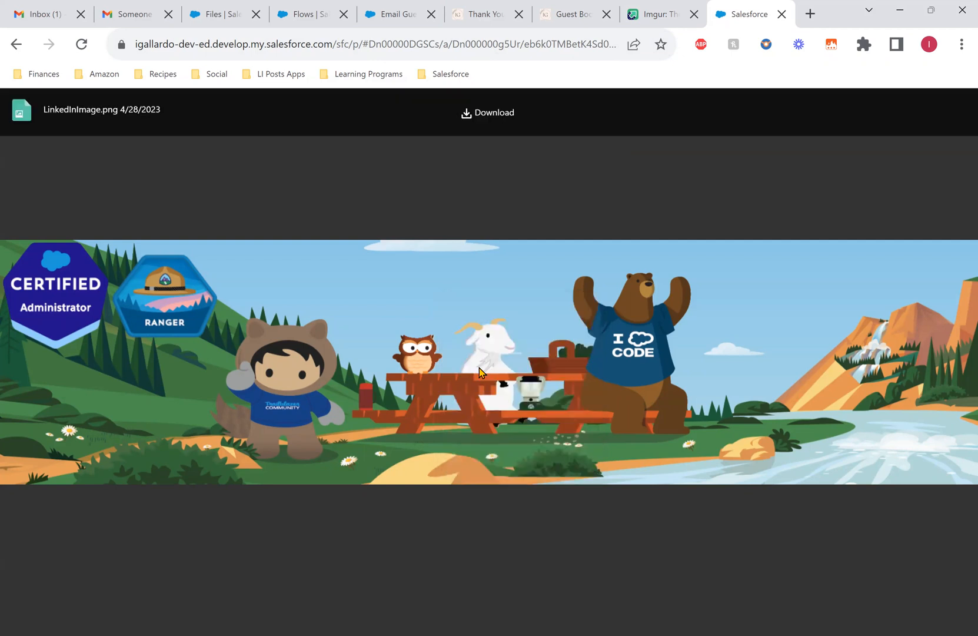
mouse_move(467, 113)
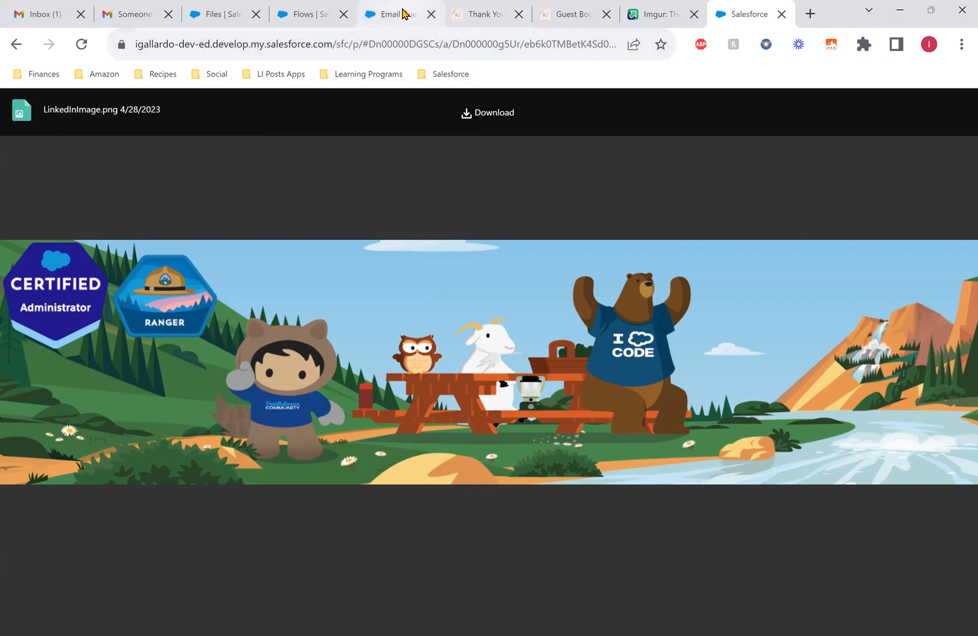
- Return to the flow and view the LeadOwnerEmail body as plain text
left_click(391, 14)
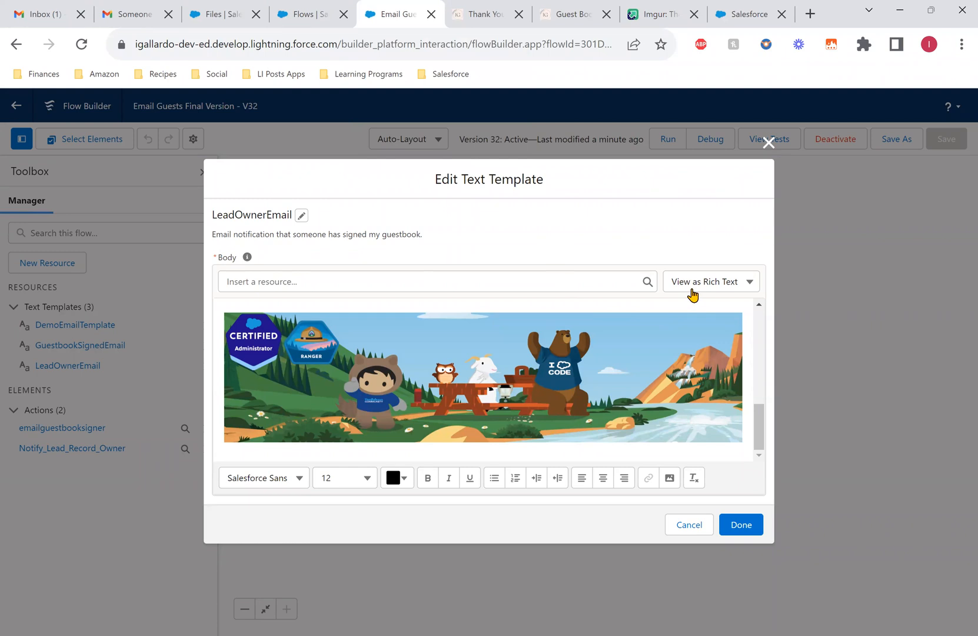
left_click(710, 282)
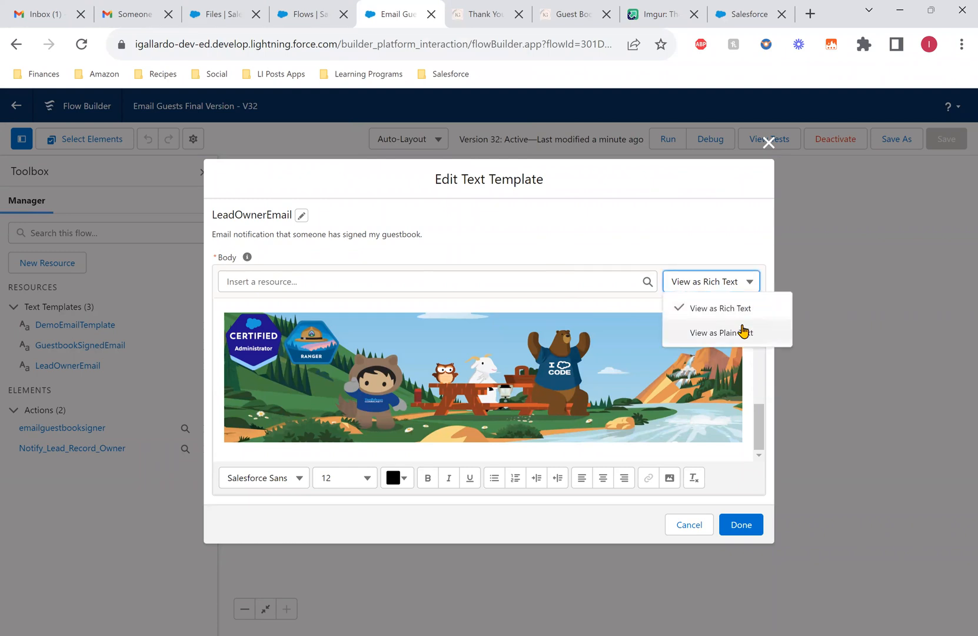
left_click(720, 332)
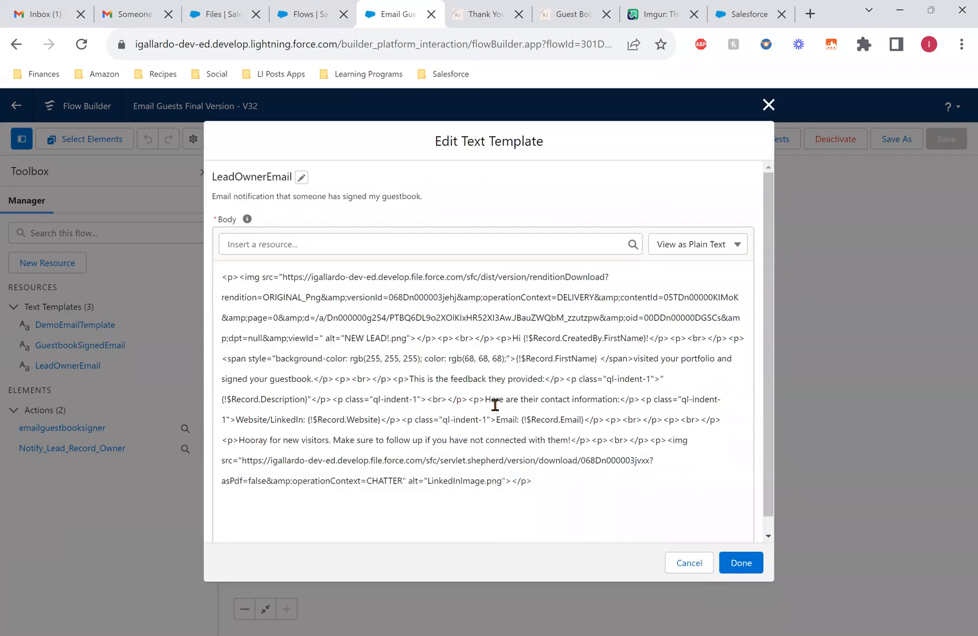
mouse_move(519, 419)
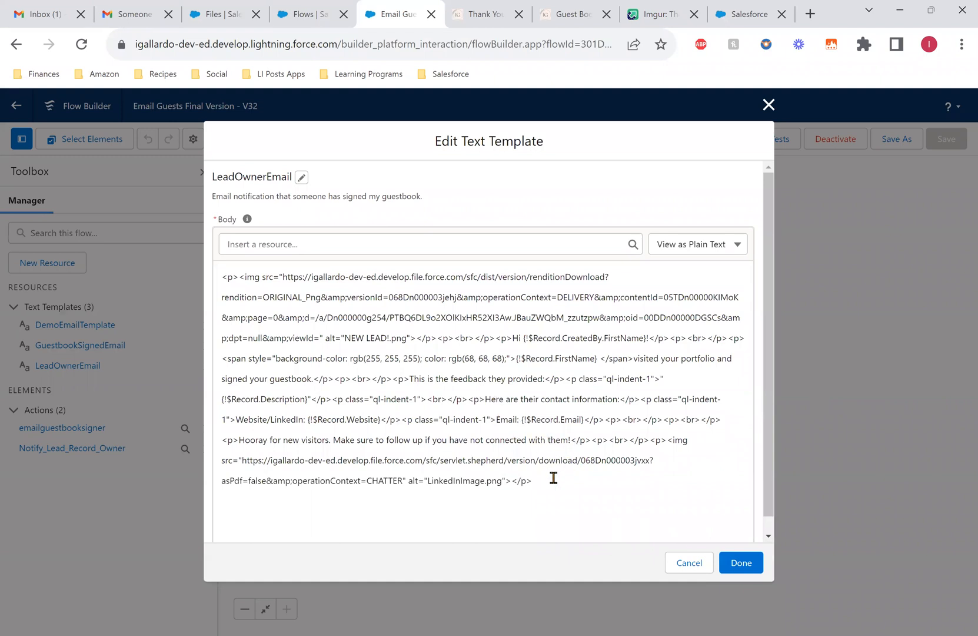
- Move the second <img> tag onto its own line and select its old src link for replacement
left_click(668, 440)
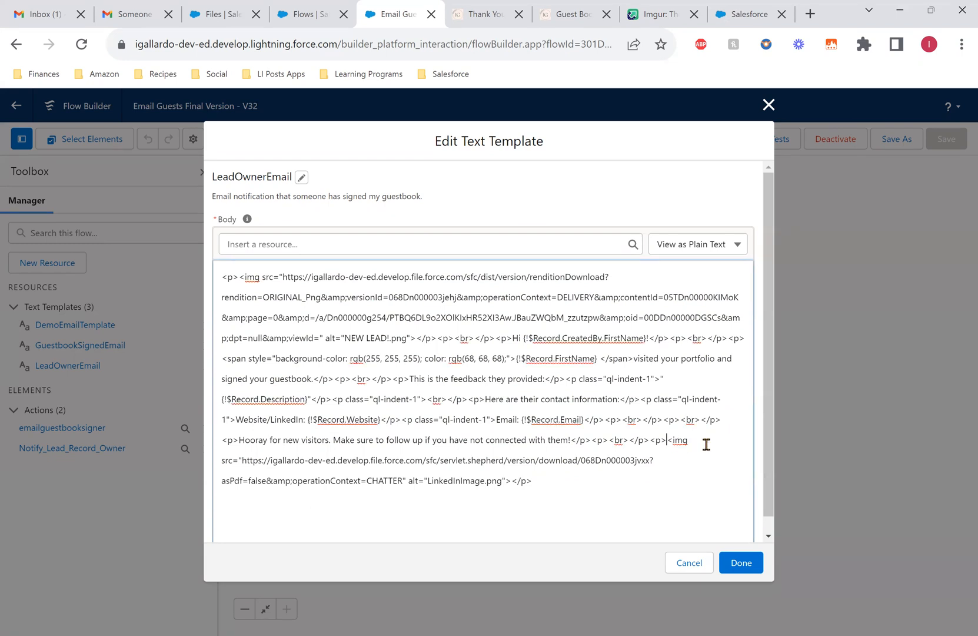
key("Enter")
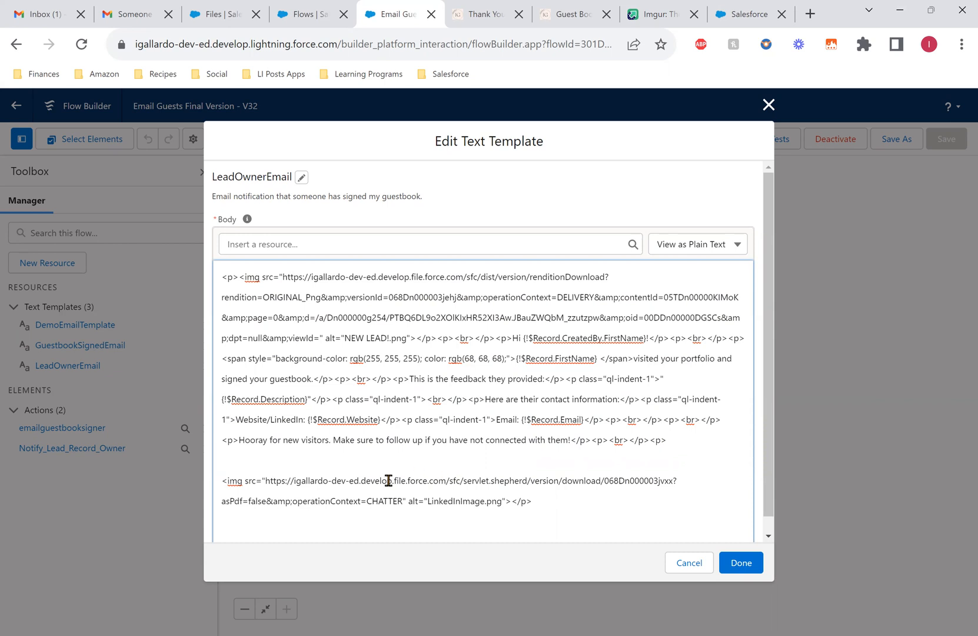
left_click_drag(221, 480, 531, 501)
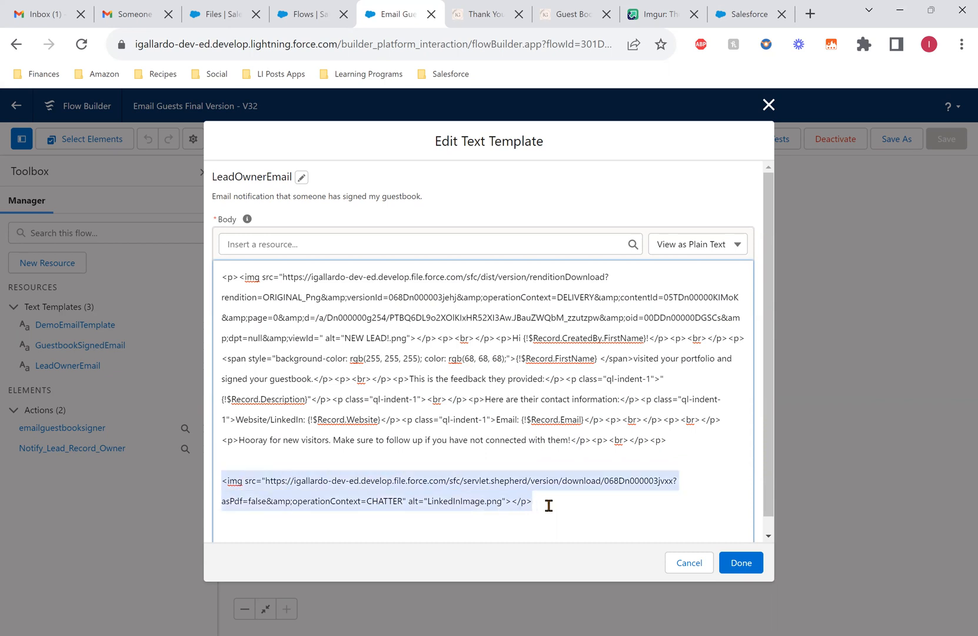
left_click(536, 501)
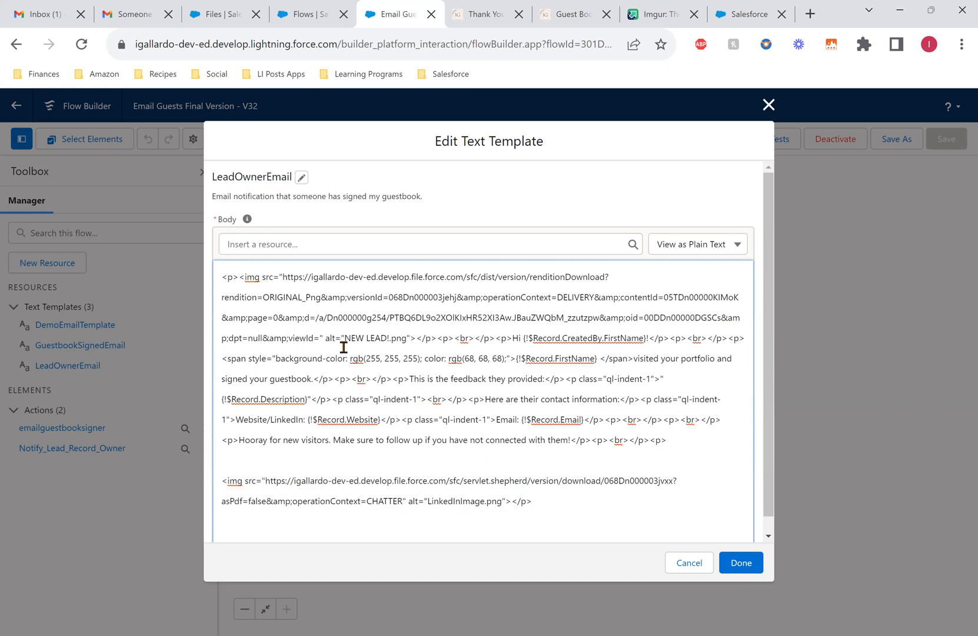
mouse_move(299, 481)
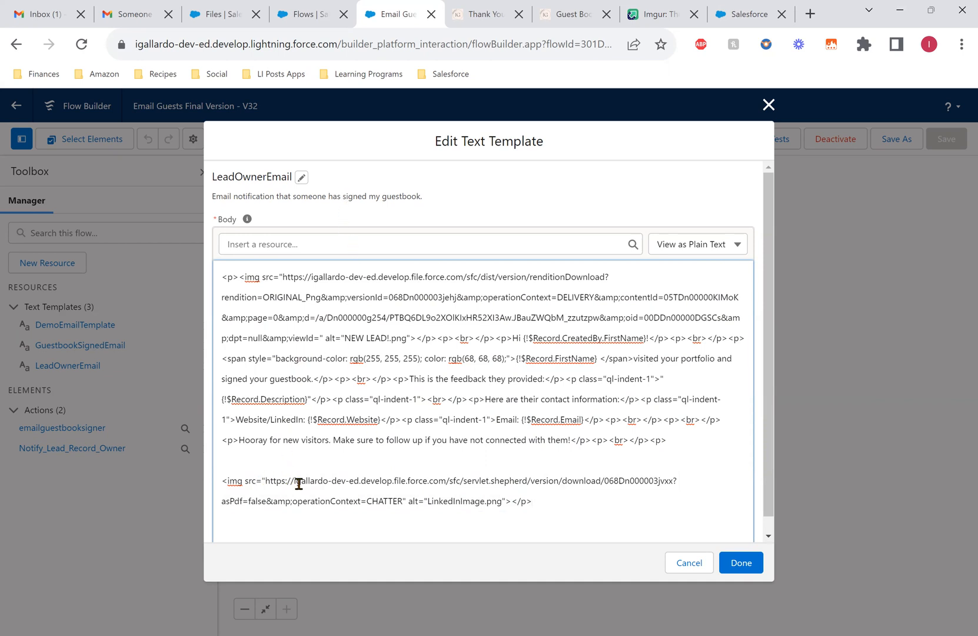
mouse_move(267, 487)
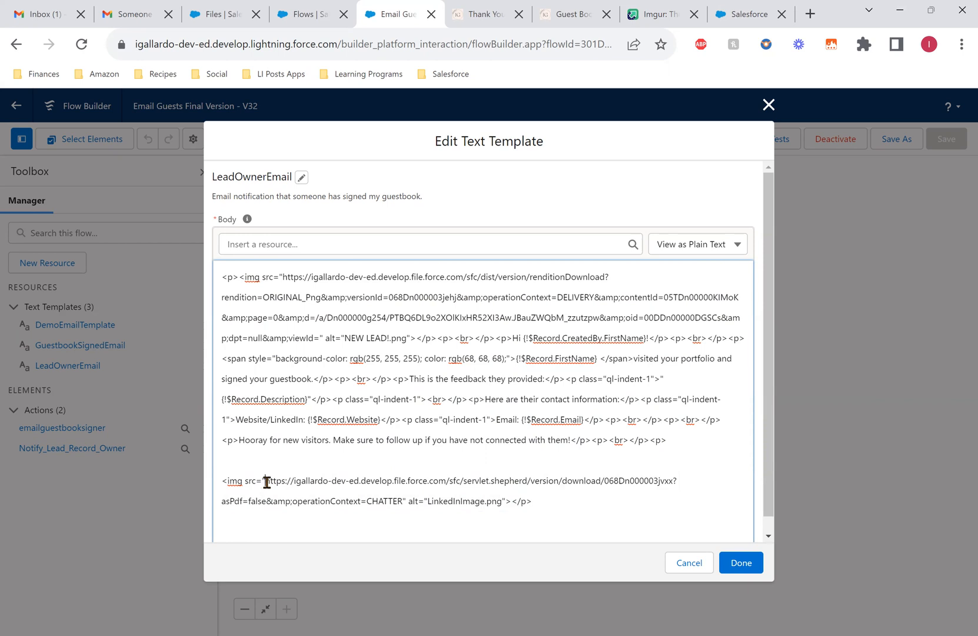
left_click_drag(264, 481, 404, 500)
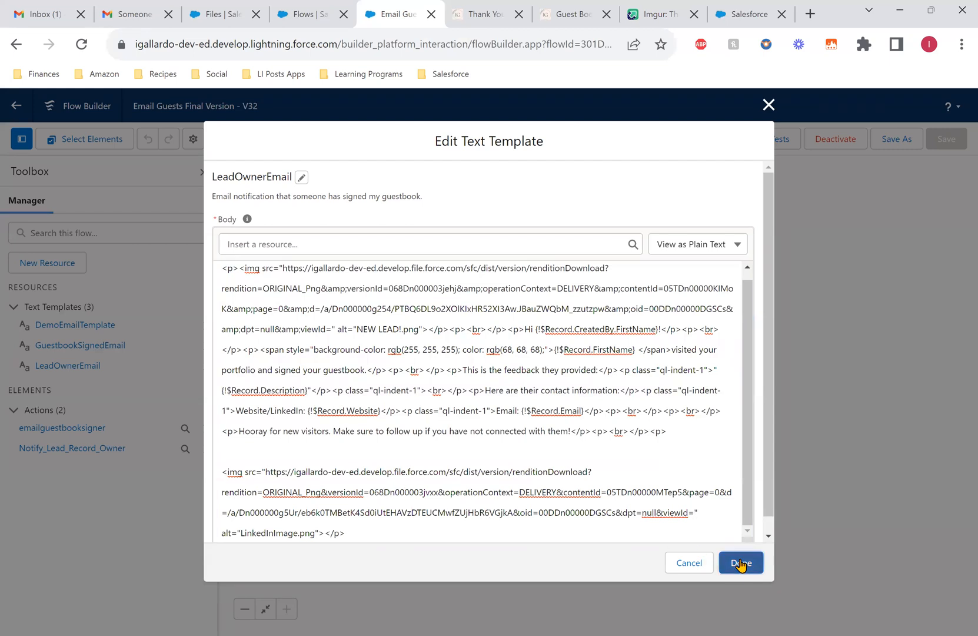
- Confirm the LeadOwnerEmail template edits and save the Email Guests flow as active version 33
left_click(741, 562)
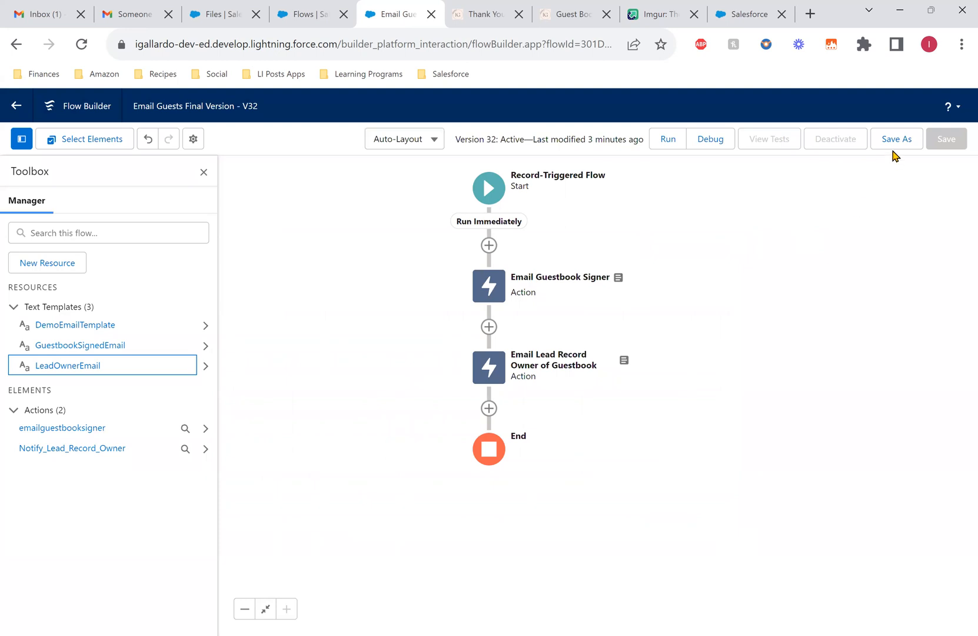
left_click(897, 138)
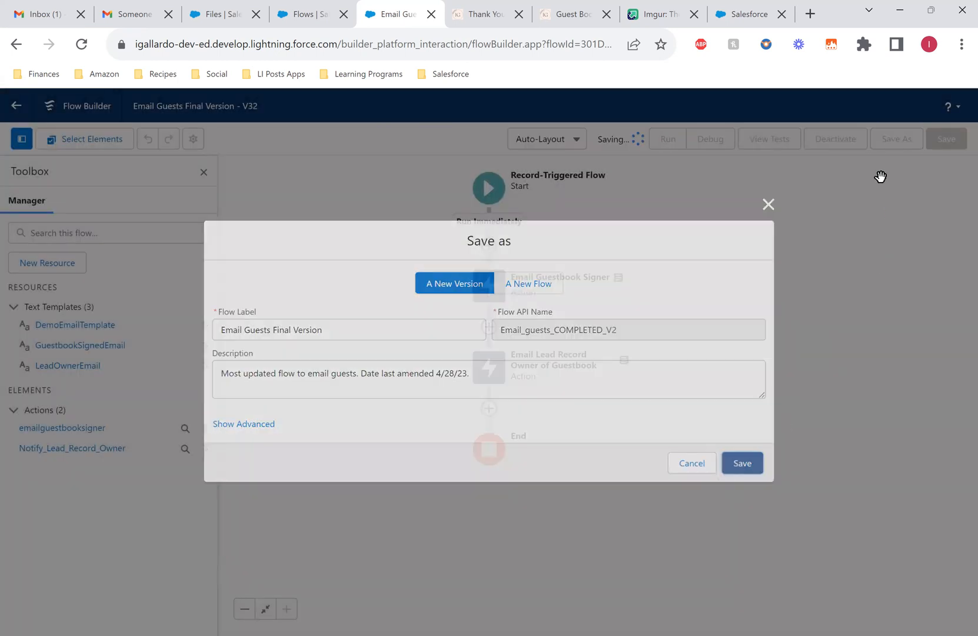
left_click(743, 463)
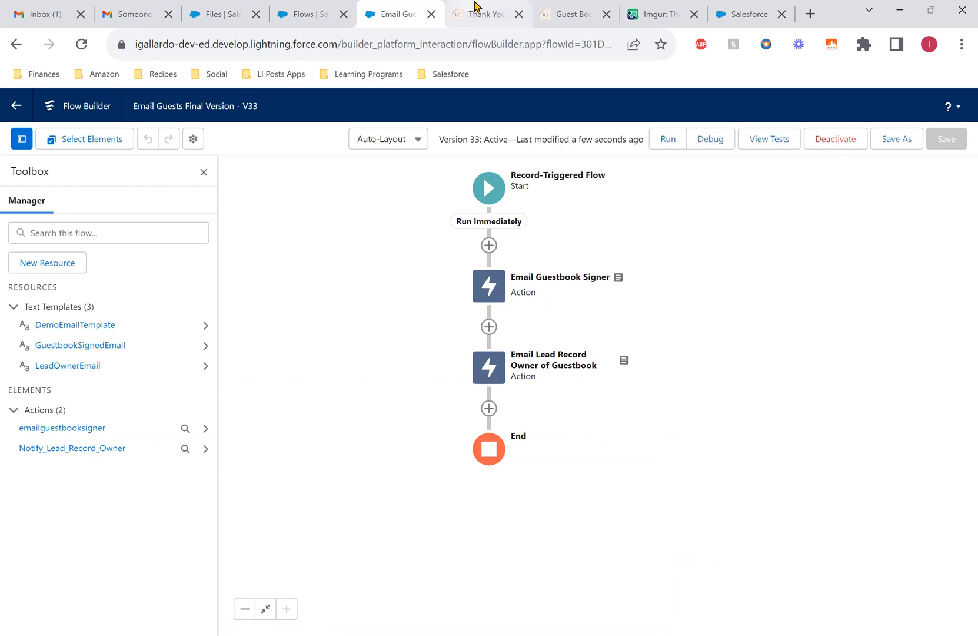
- Submit a test guestbook entry, then open 'Someone Signed Your Guestbook!' in Gmail and mark it safe
left_click(567, 13)
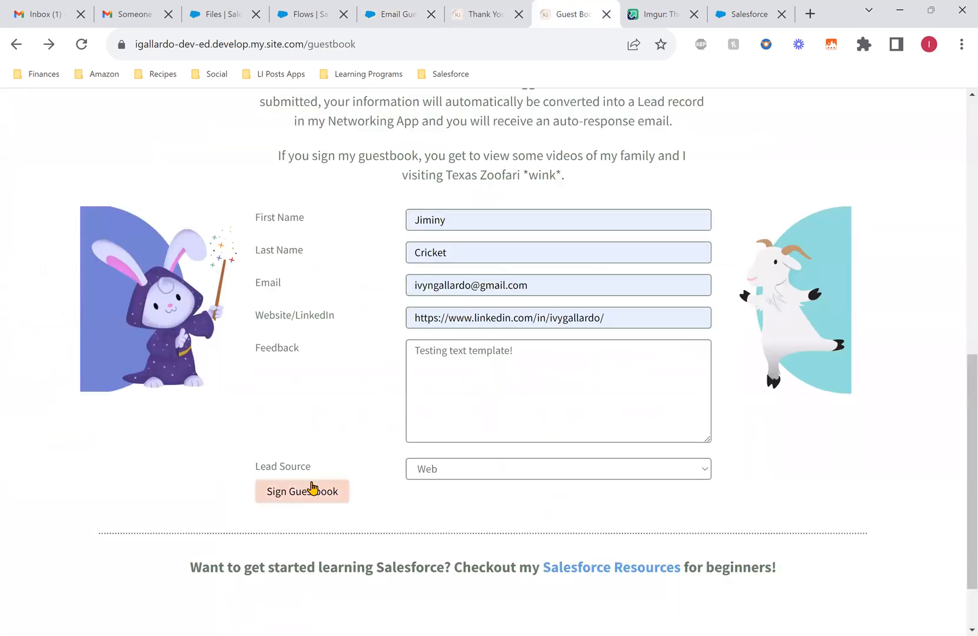
left_click(302, 491)
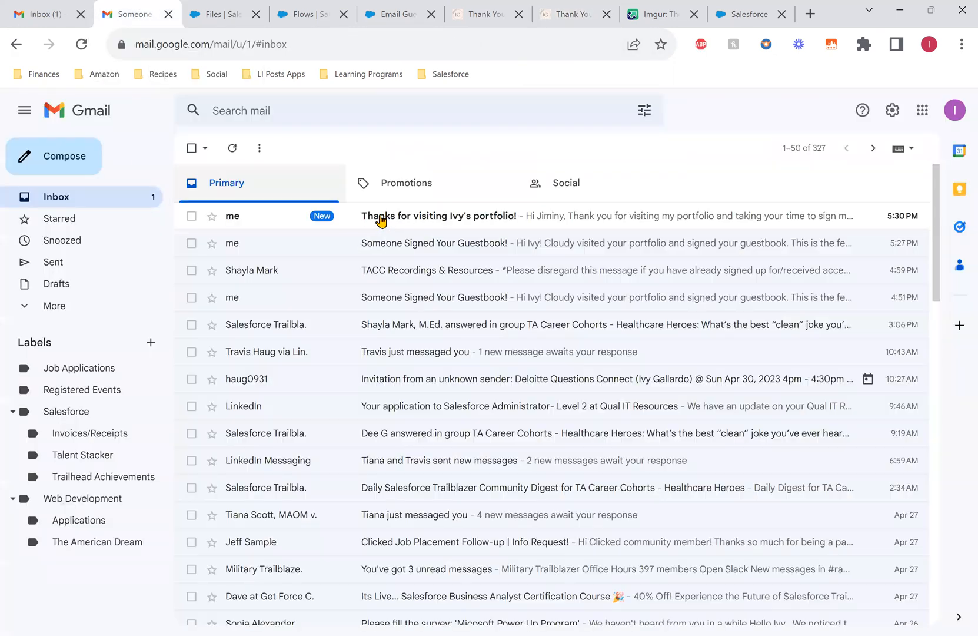
left_click(458, 243)
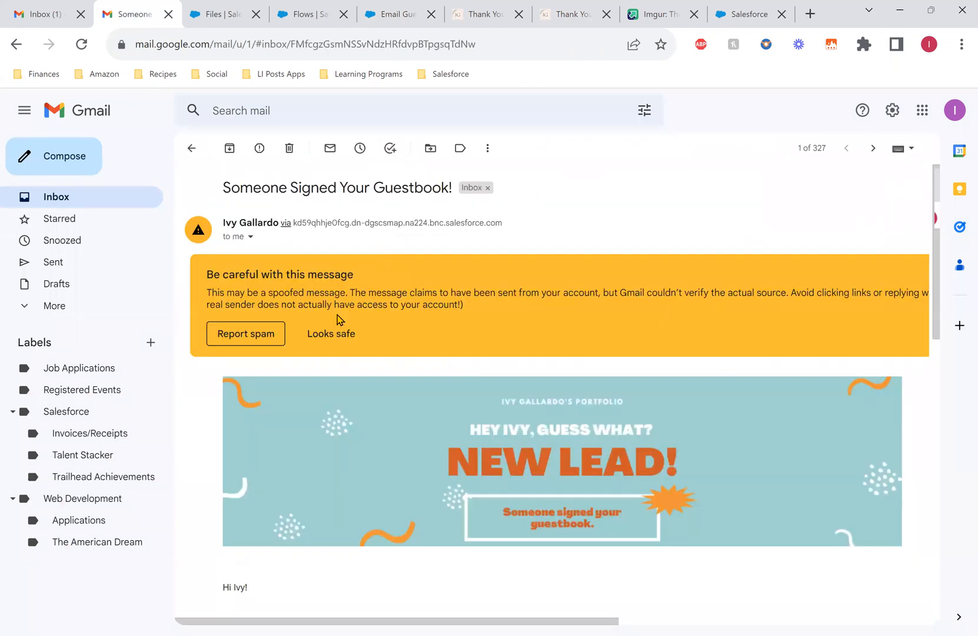
left_click(331, 333)
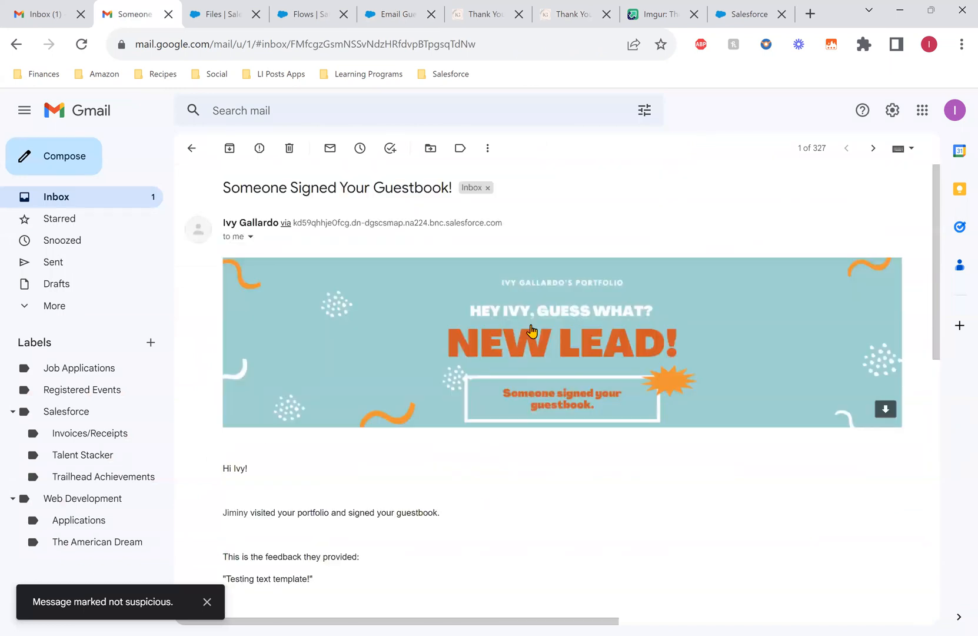
mouse_move(616, 86)
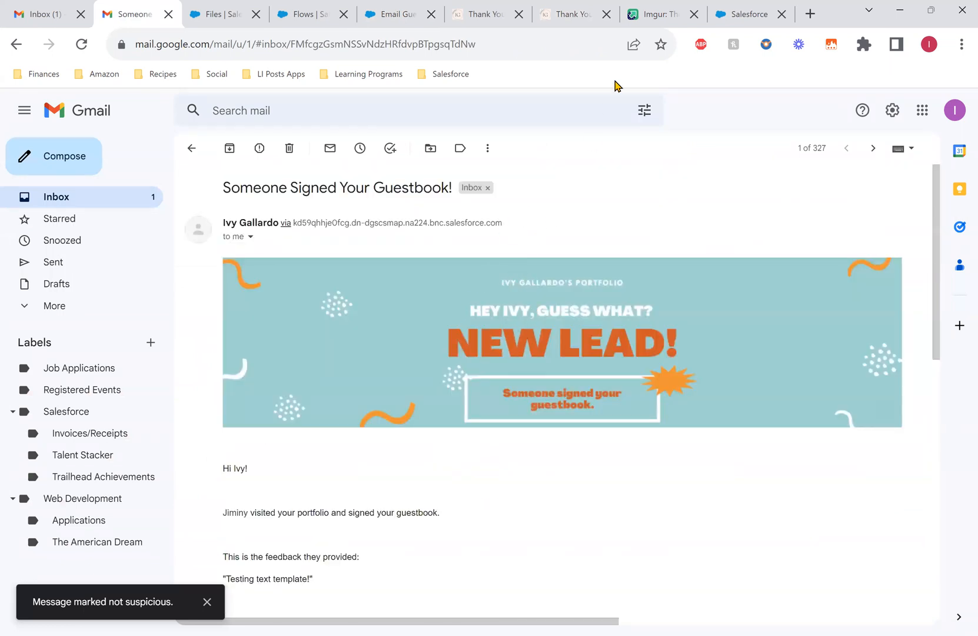
- Switch to the Imgur tab showing the image upload dialog
left_click(660, 14)
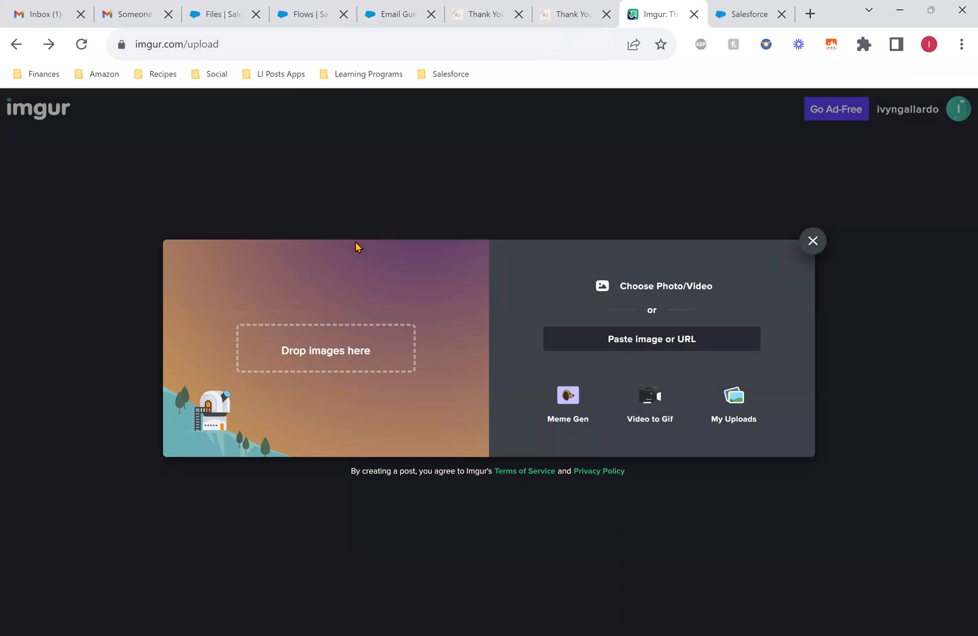
mouse_move(390, 278)
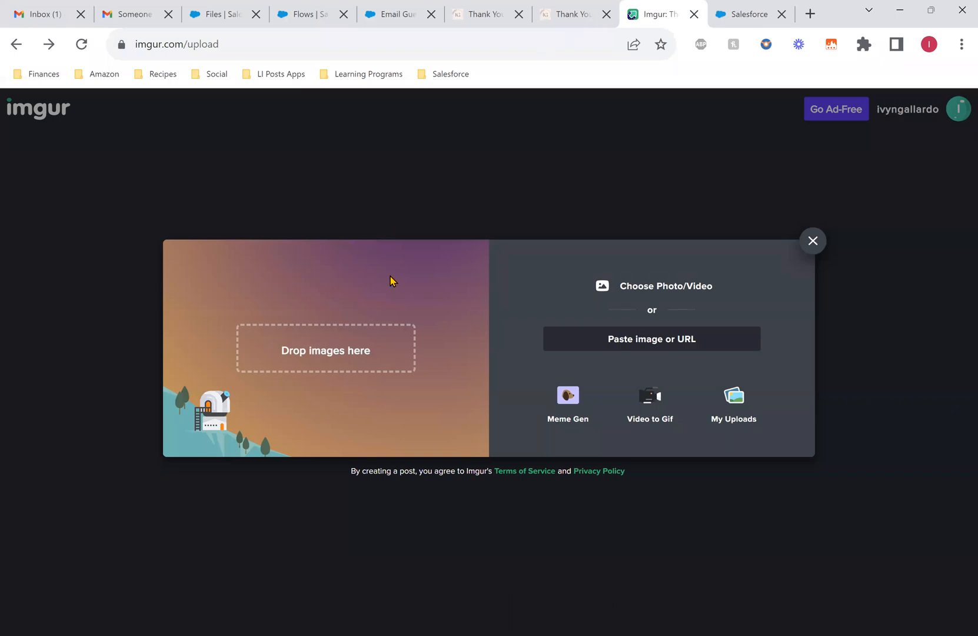
mouse_move(408, 321)
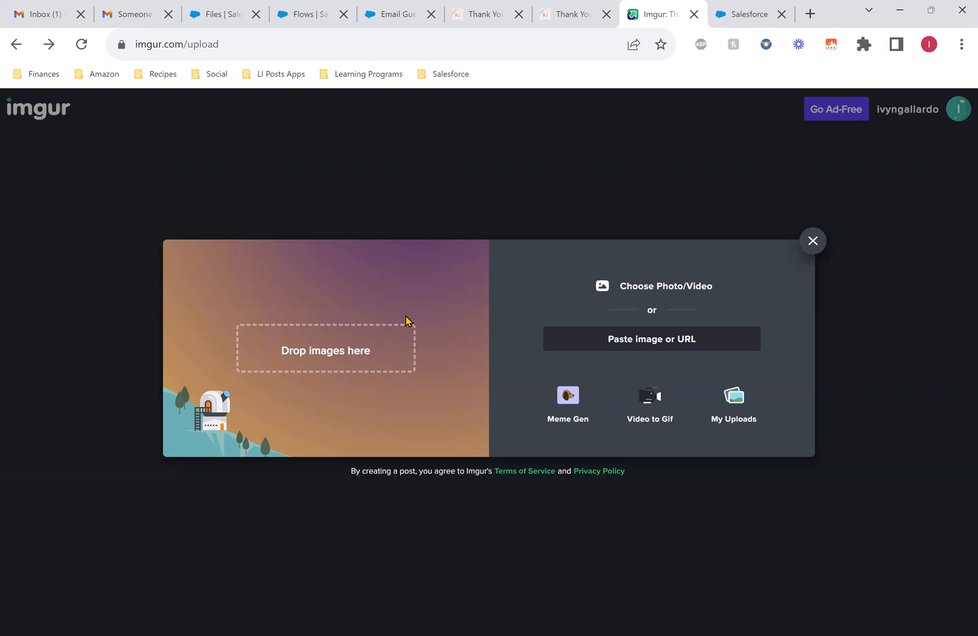
mouse_move(361, 318)
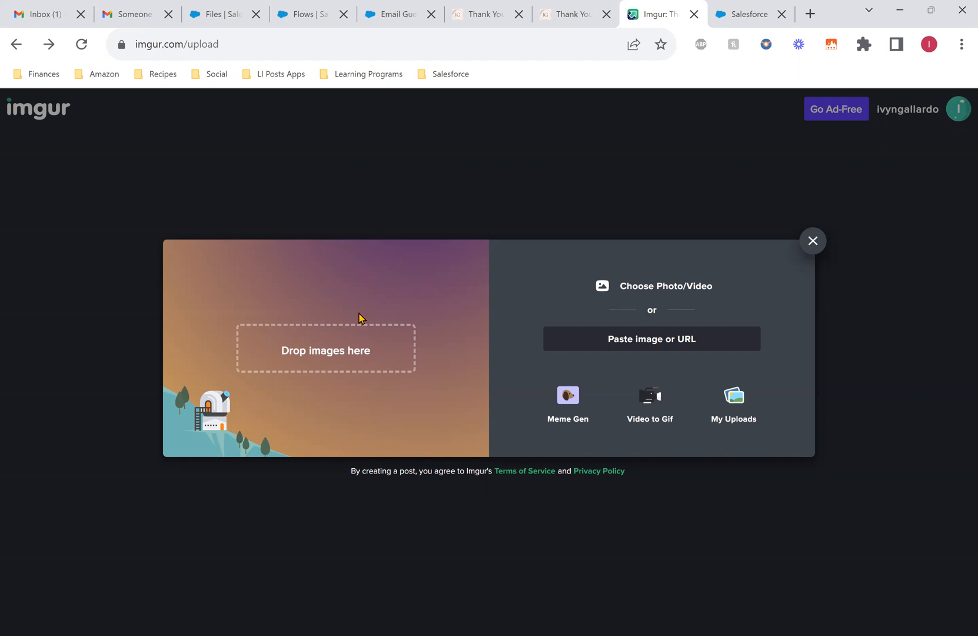
- Reopen the LeadOwnerEmail template in the version 33 flow to review its body, then close it unchanged
left_click(393, 14)
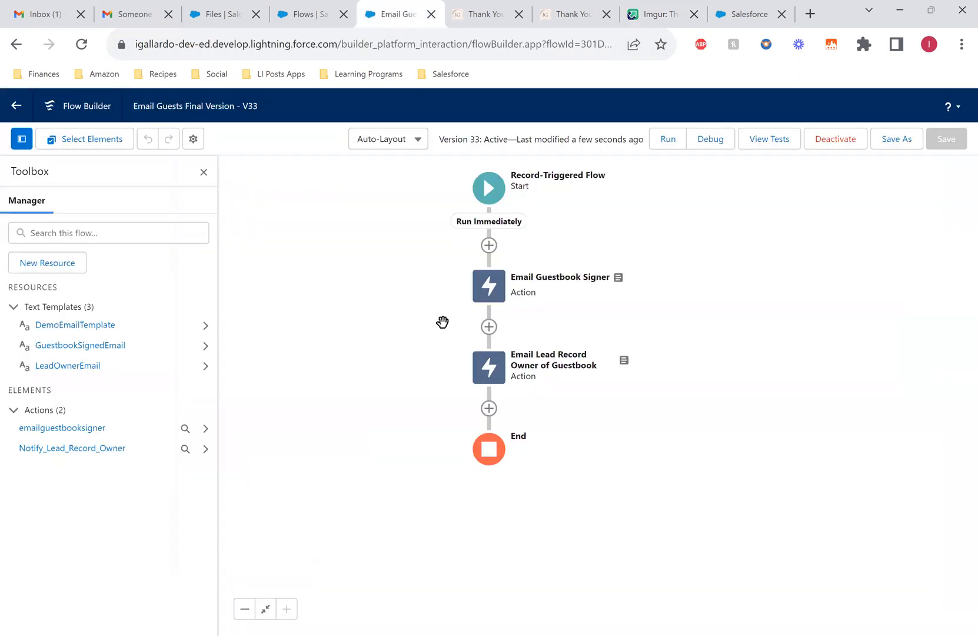
left_click(68, 366)
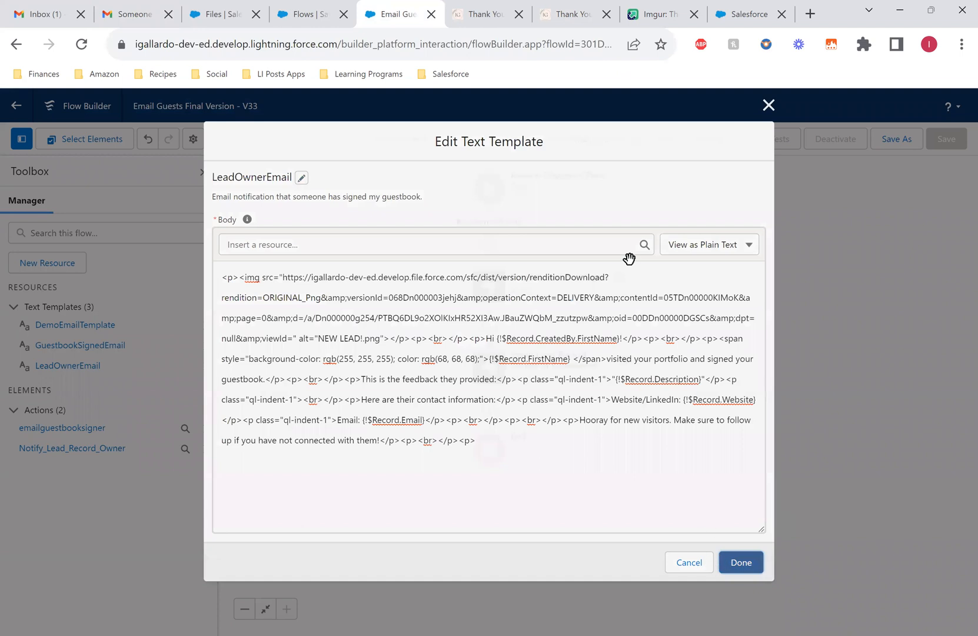
left_click(741, 562)
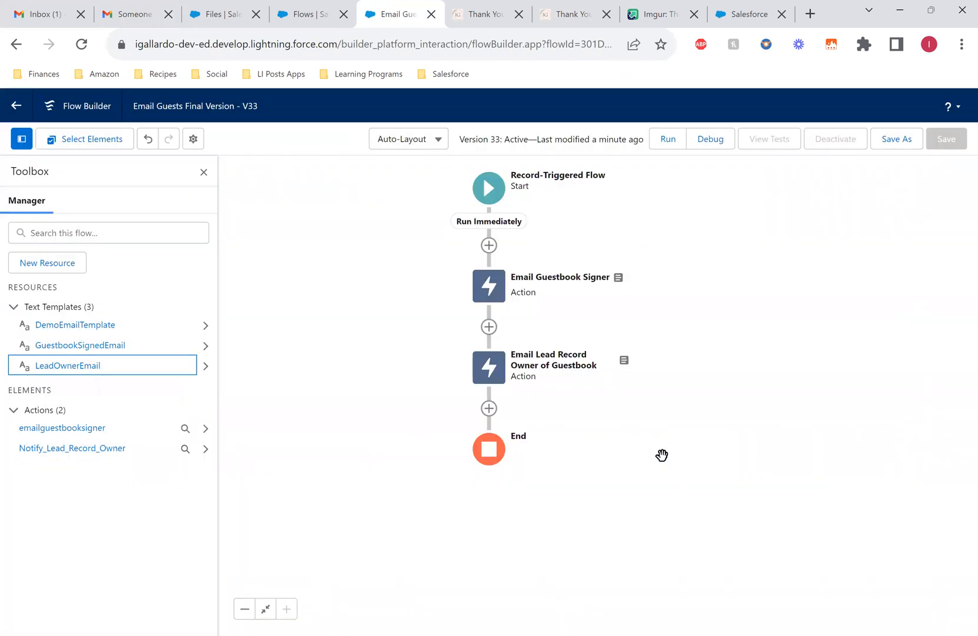
mouse_move(646, 422)
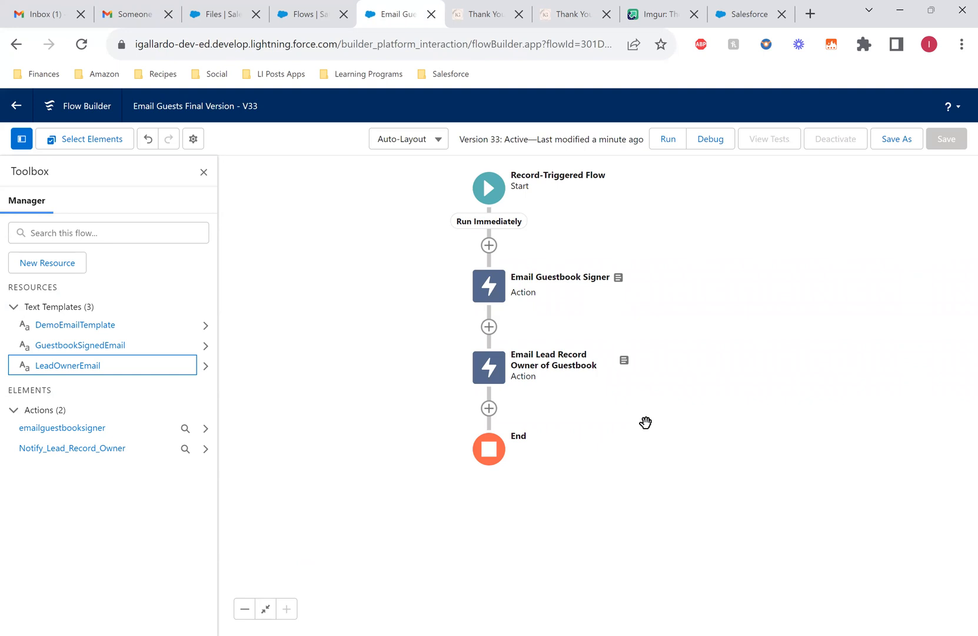
mouse_move(608, 576)
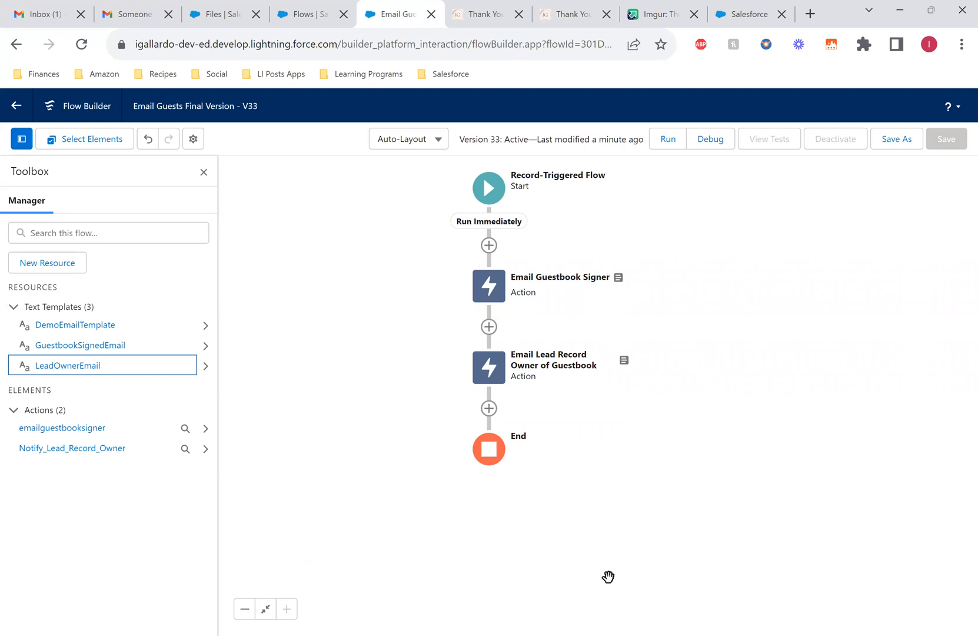